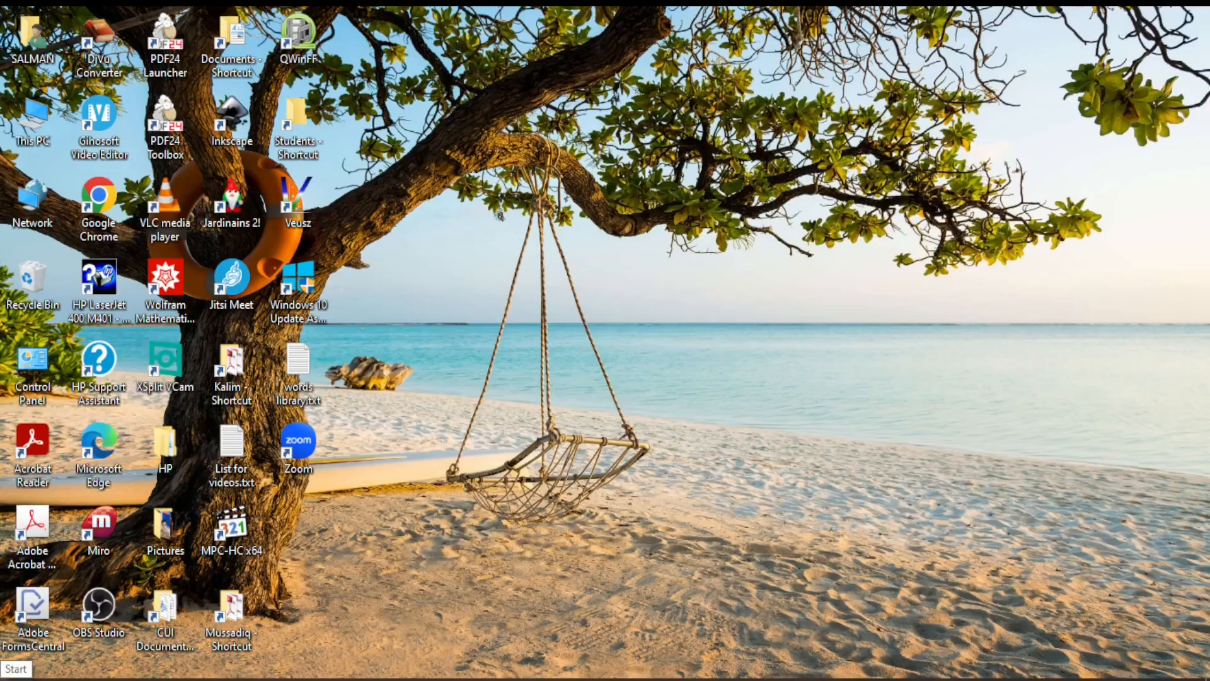
# Step: Show the signed-in user's Change account settings, Lock and Sign out options from Start
pyautogui.click(19, 669)
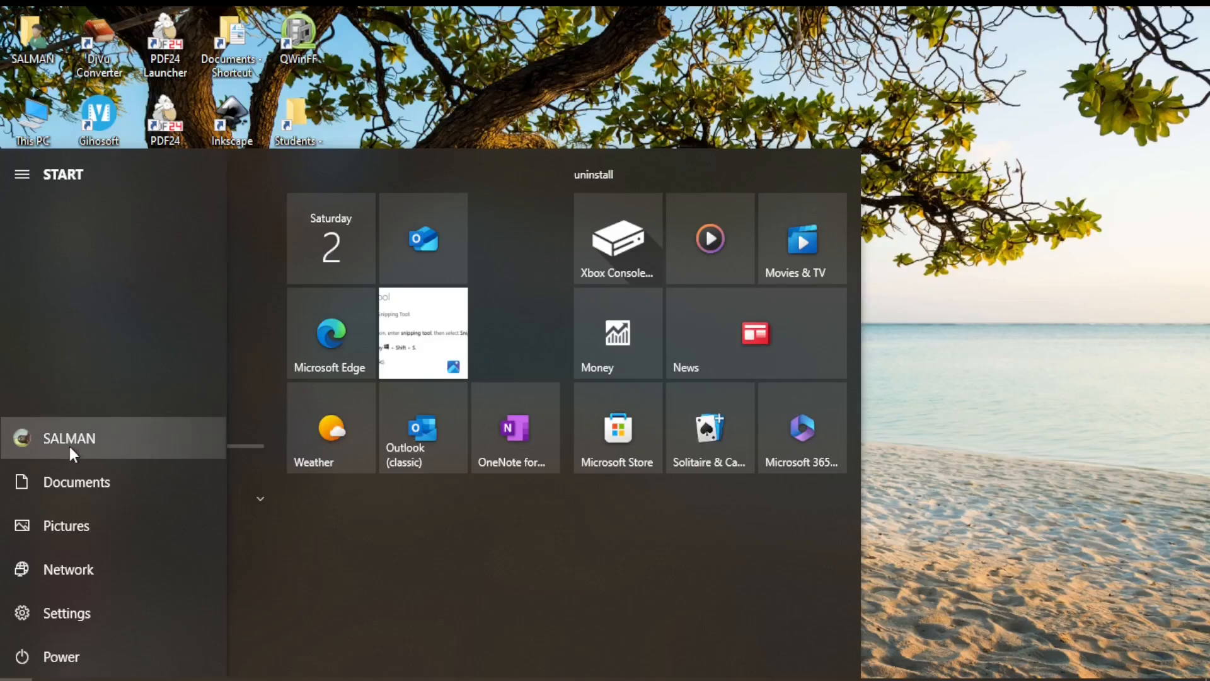
pyautogui.click(68, 438)
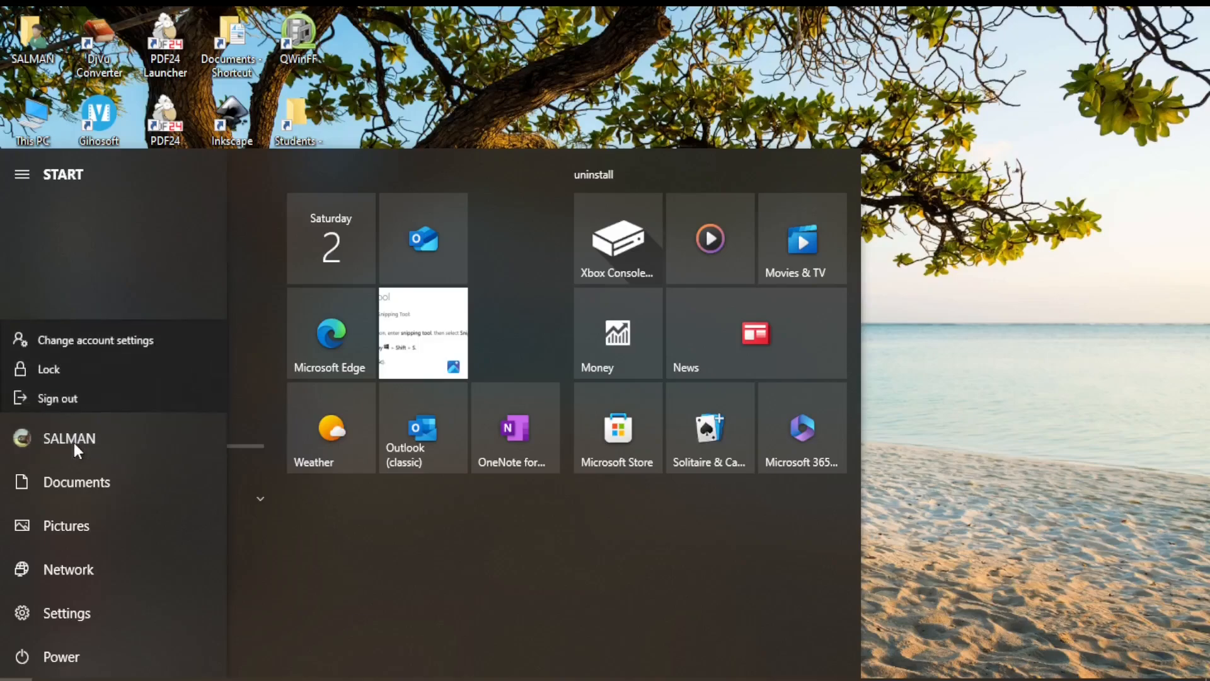
pyautogui.moveTo(116, 395)
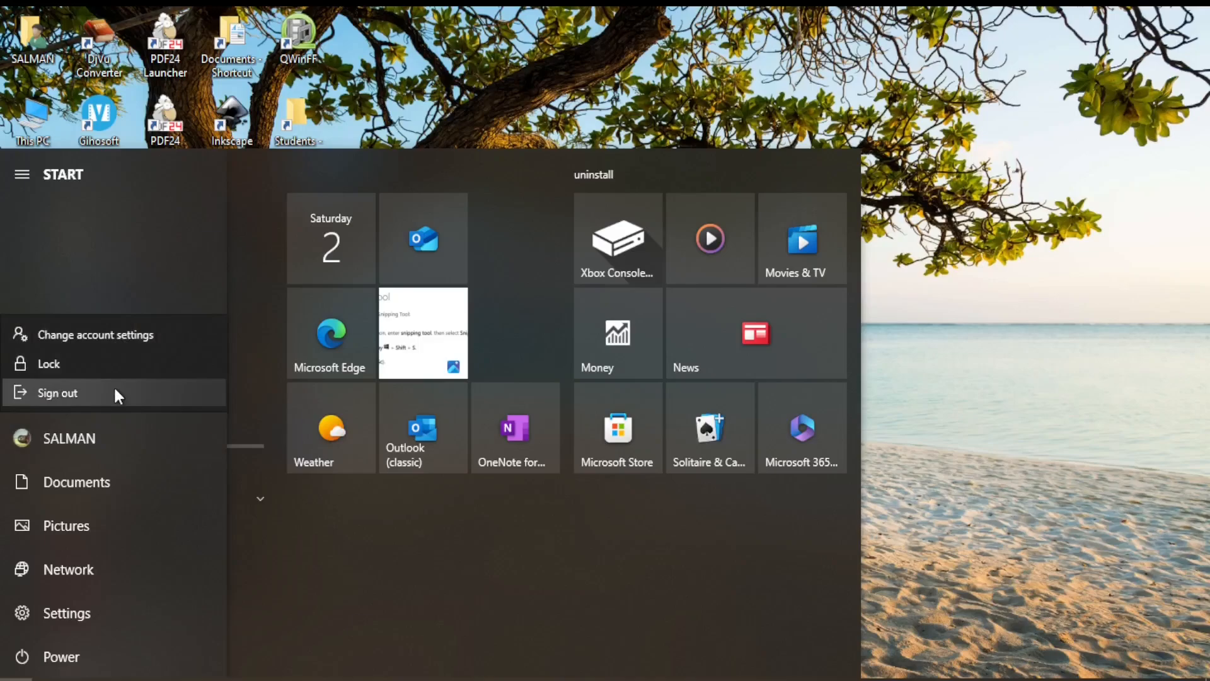
pyautogui.moveTo(151, 335)
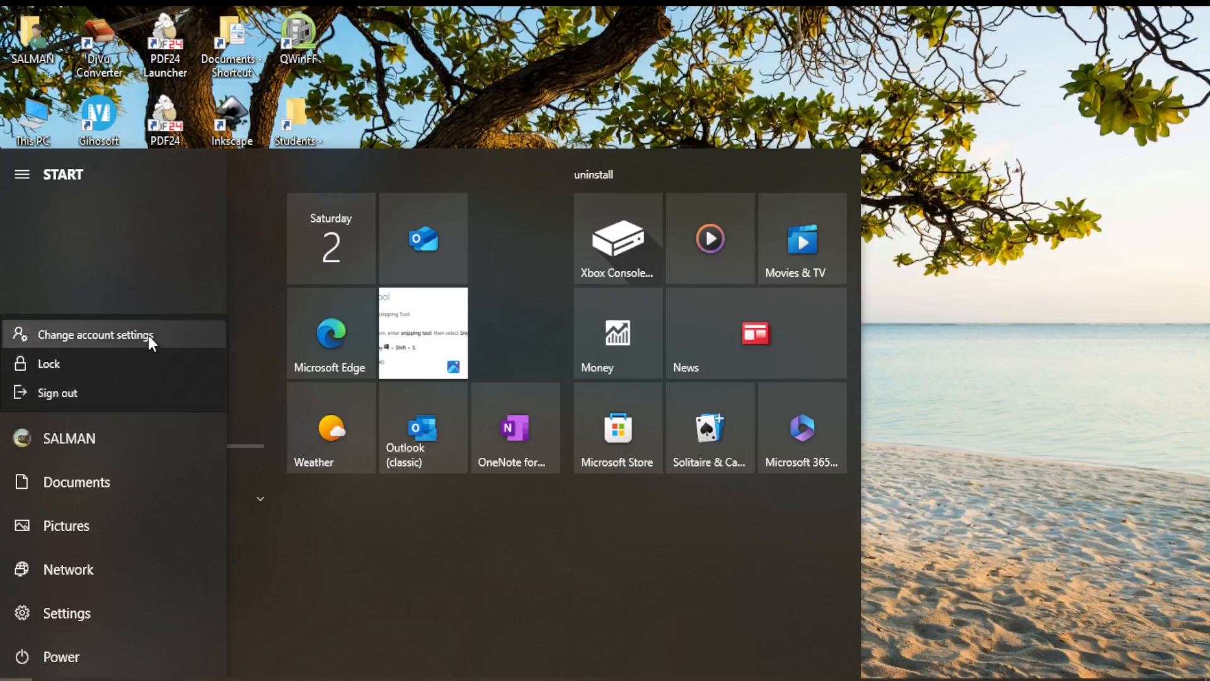
pyautogui.moveTo(107, 342)
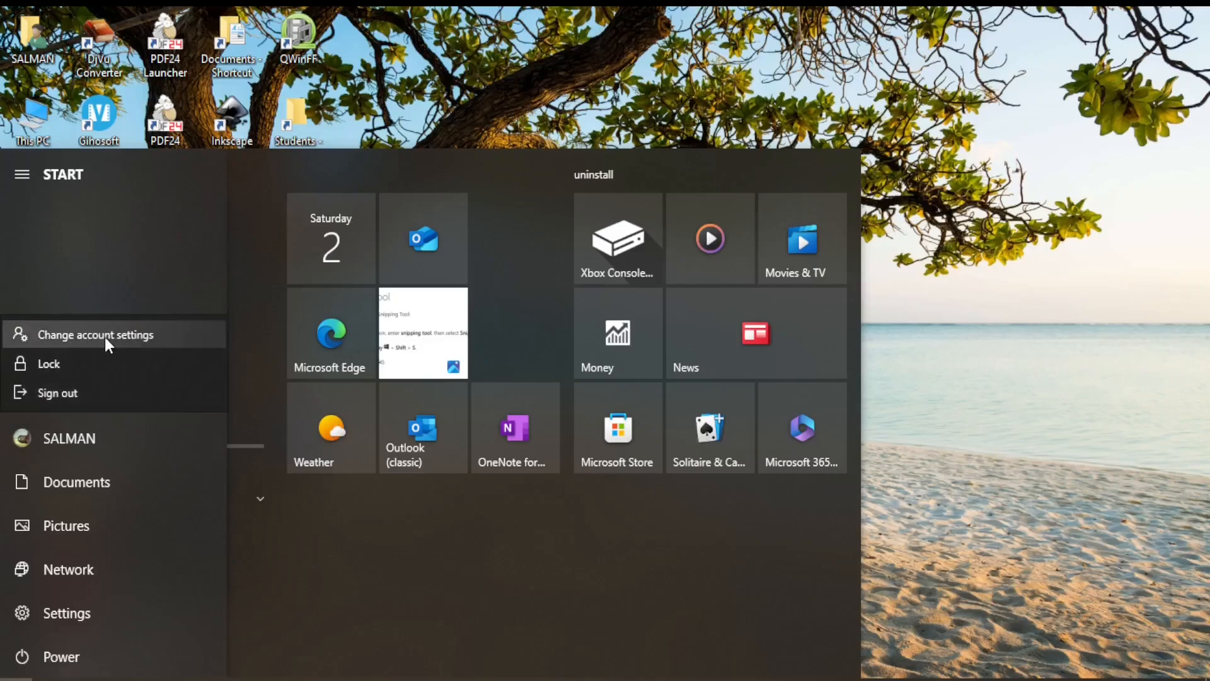
# Step: Choose Change account settings to reach Settings > Accounts > Your info
pyautogui.click(96, 335)
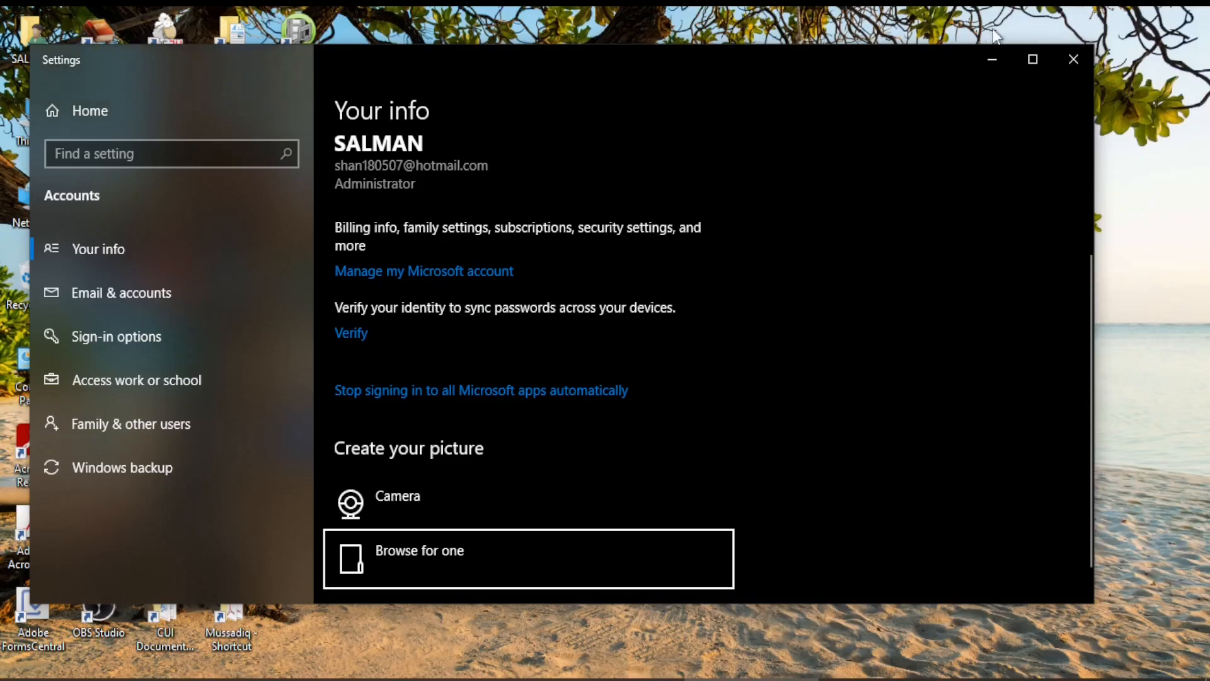
pyautogui.moveTo(1073, 60)
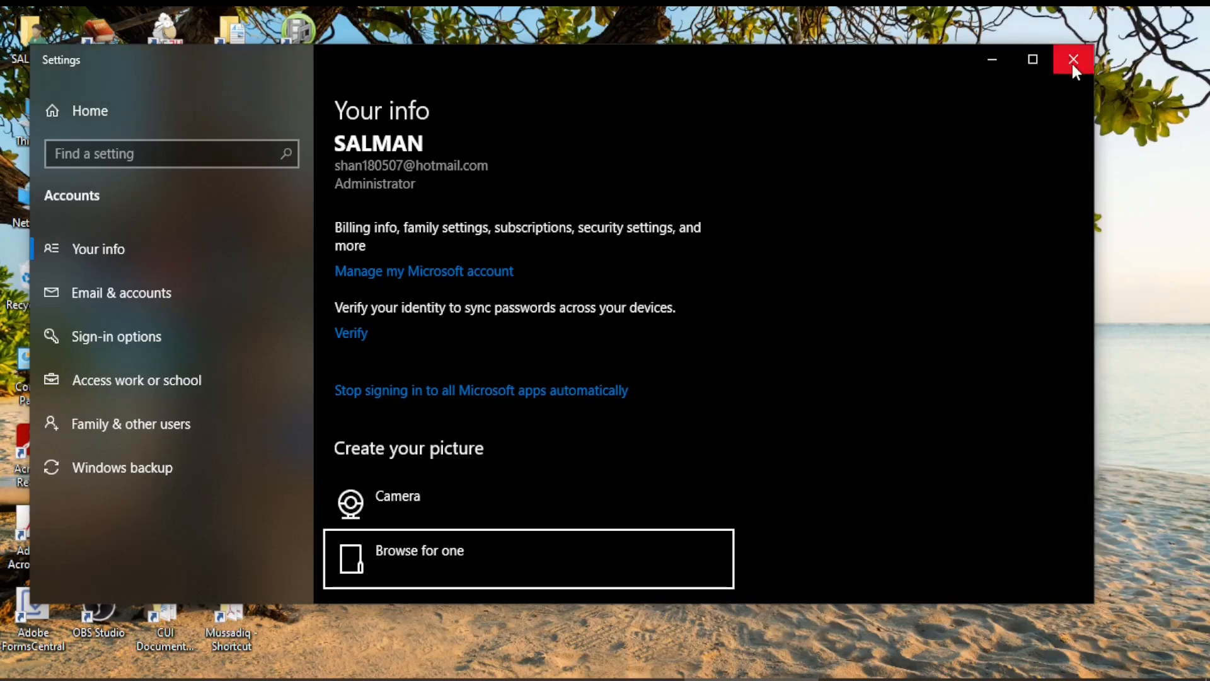
pyautogui.click(1072, 59)
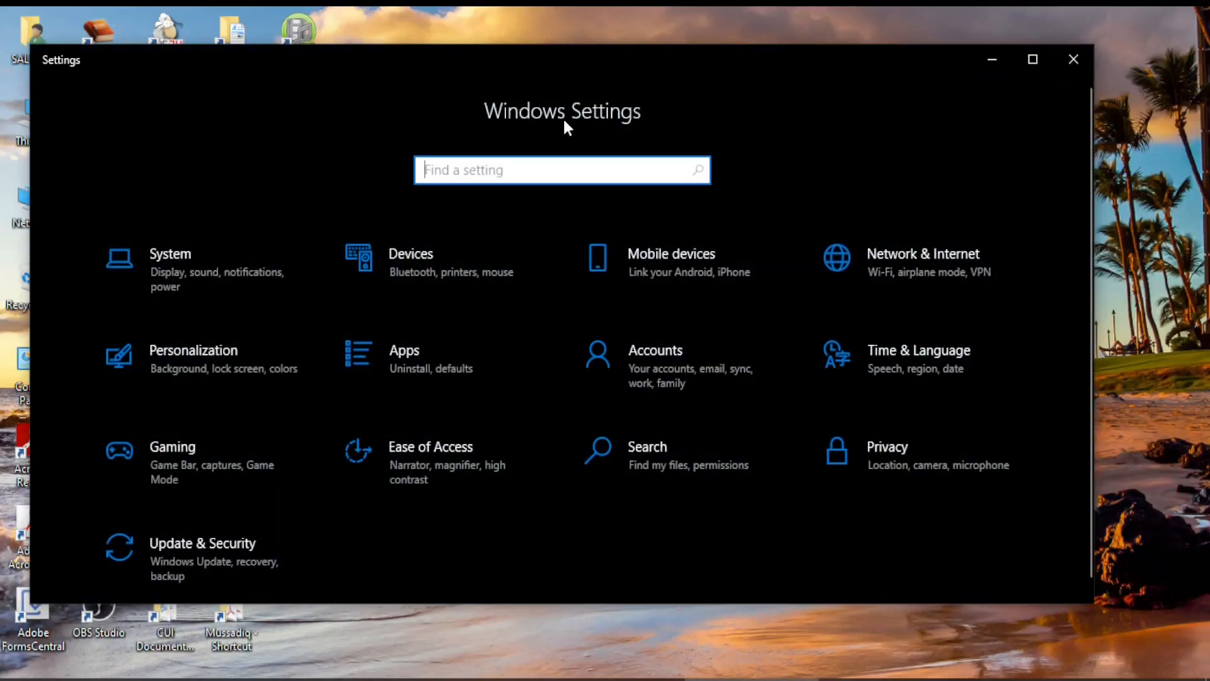
pyautogui.moveTo(649, 380)
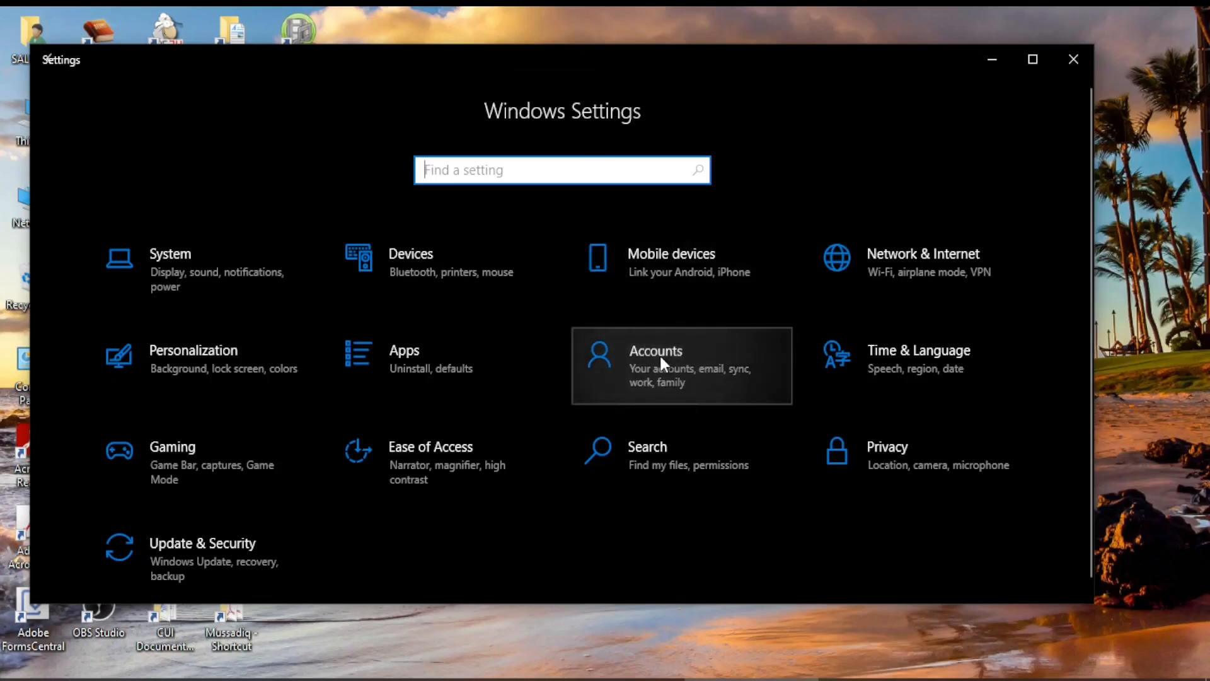
pyautogui.click(664, 364)
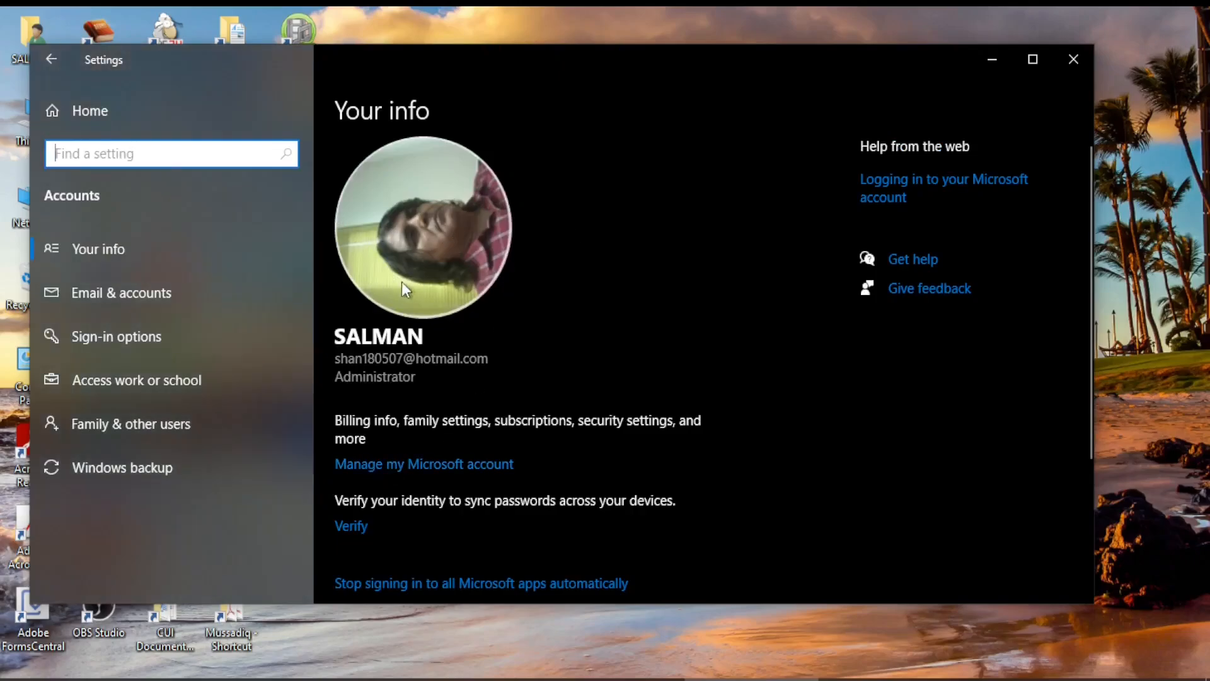
pyautogui.moveTo(325, 495)
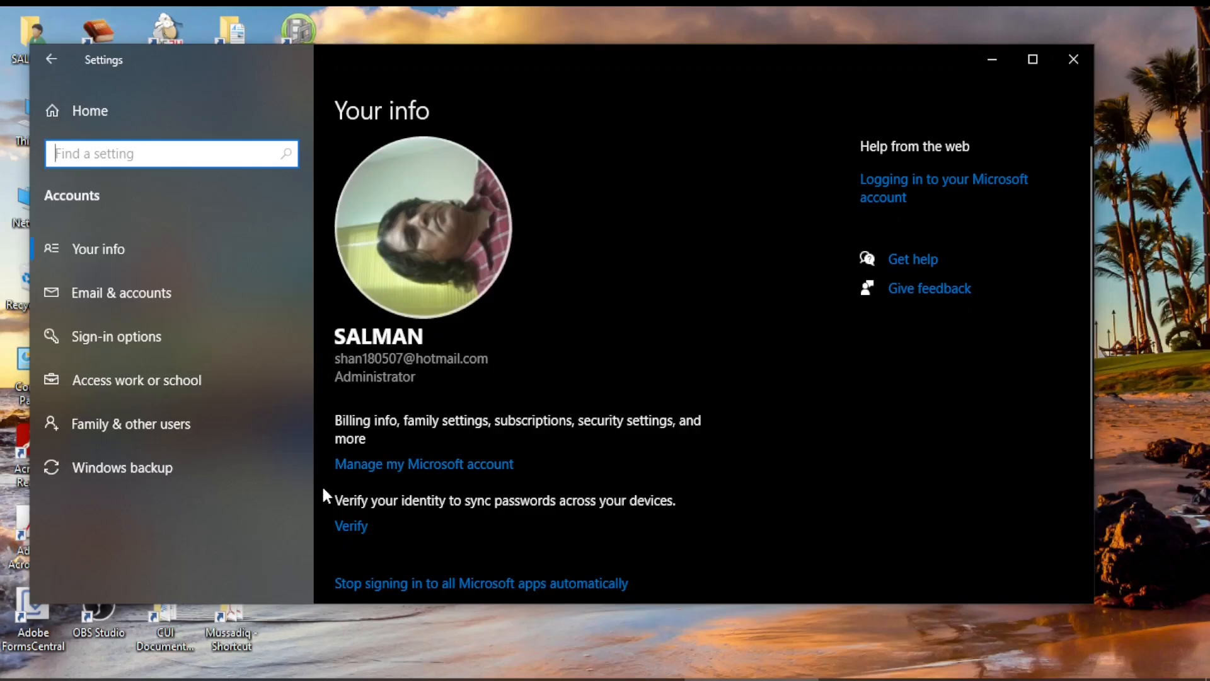
pyautogui.moveTo(436, 475)
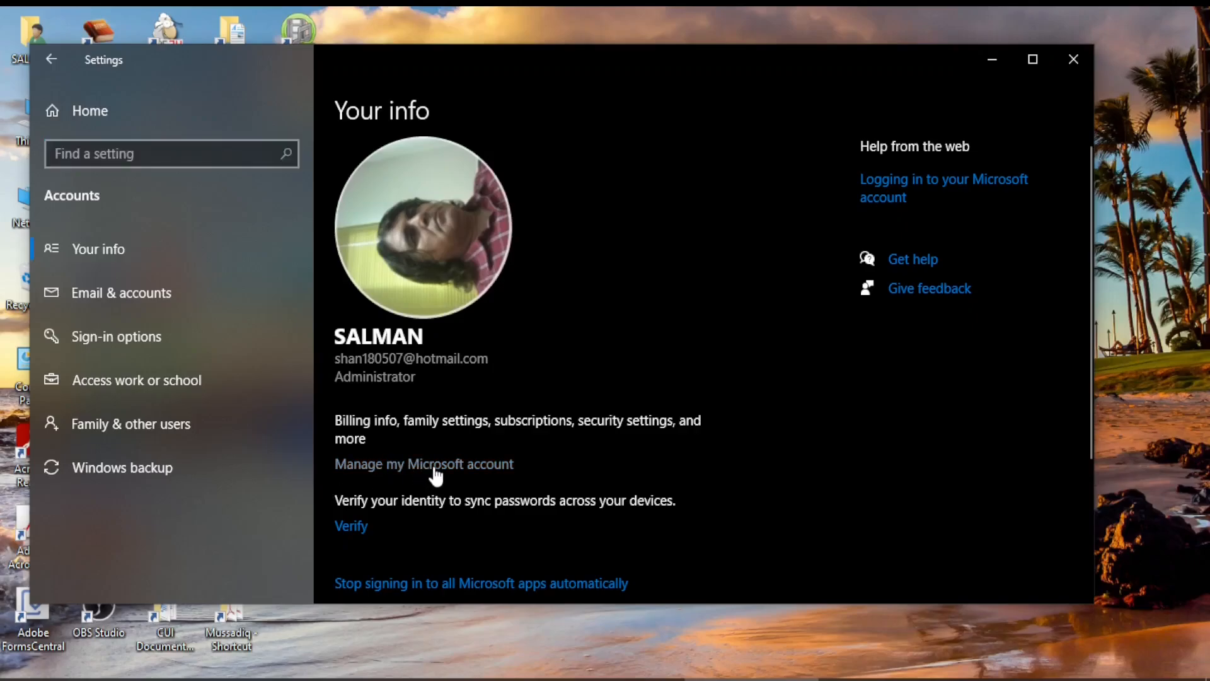
# Step: Follow 'Manage my Microsoft account' to load account.microsoft.com in the browser
pyautogui.click(423, 464)
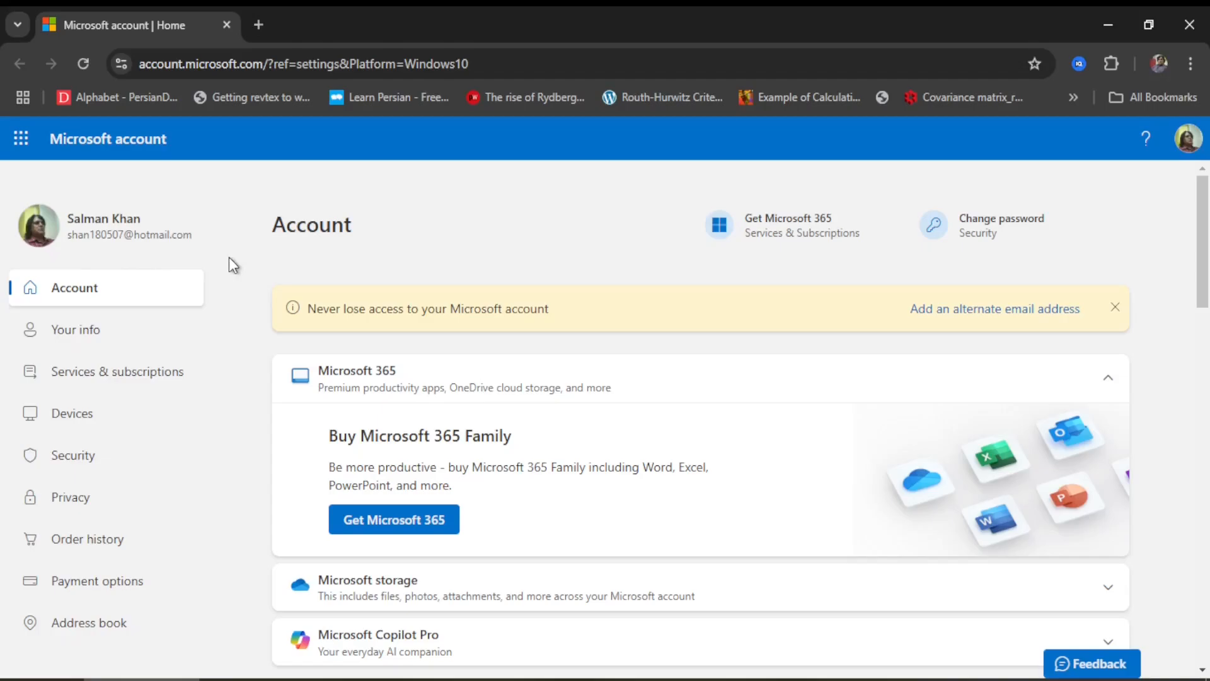
pyautogui.moveTo(106, 253)
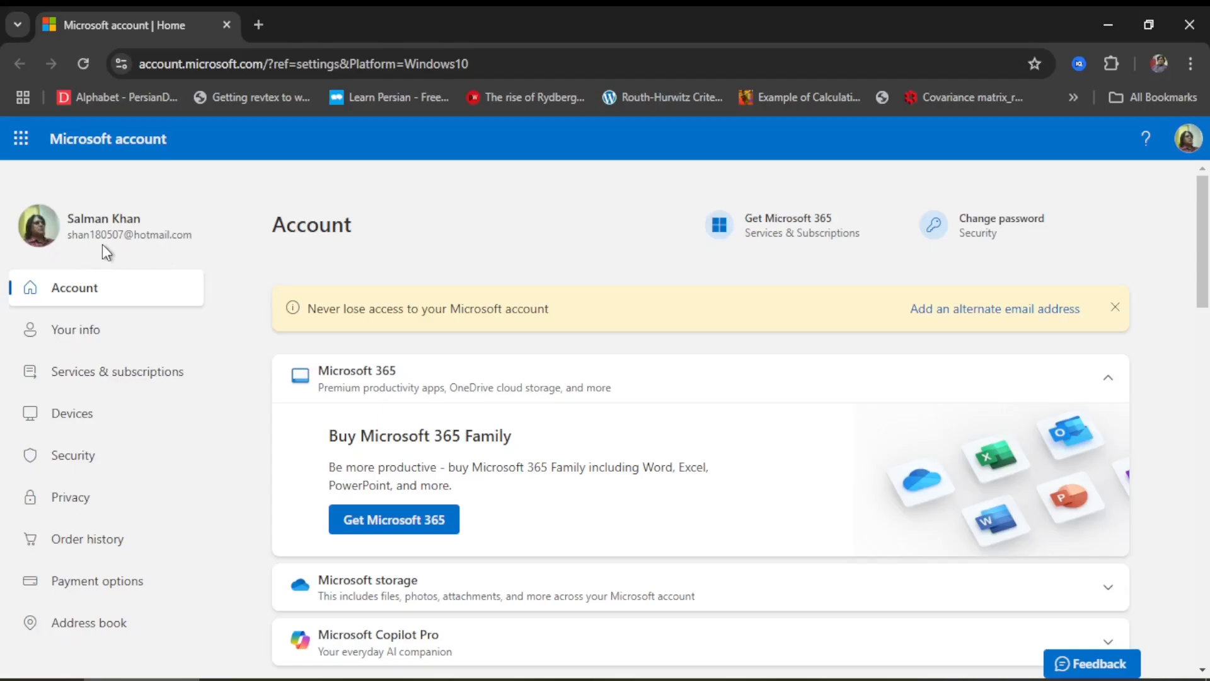
pyautogui.moveTo(185, 255)
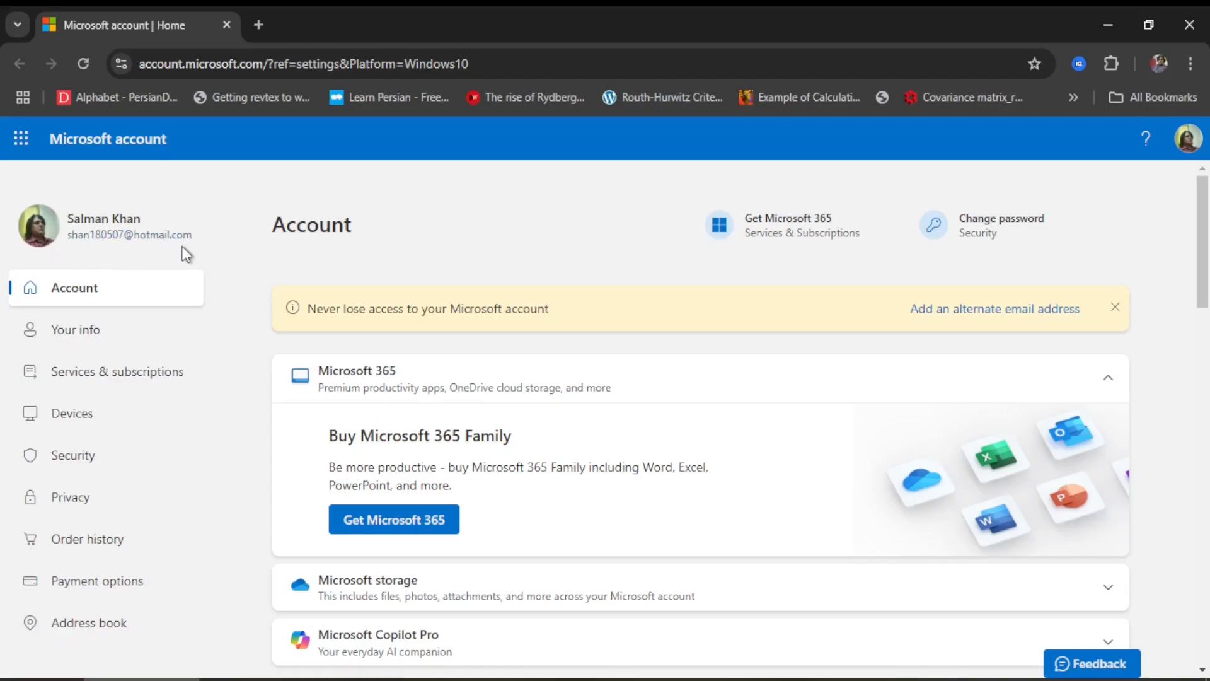
pyautogui.moveTo(109, 250)
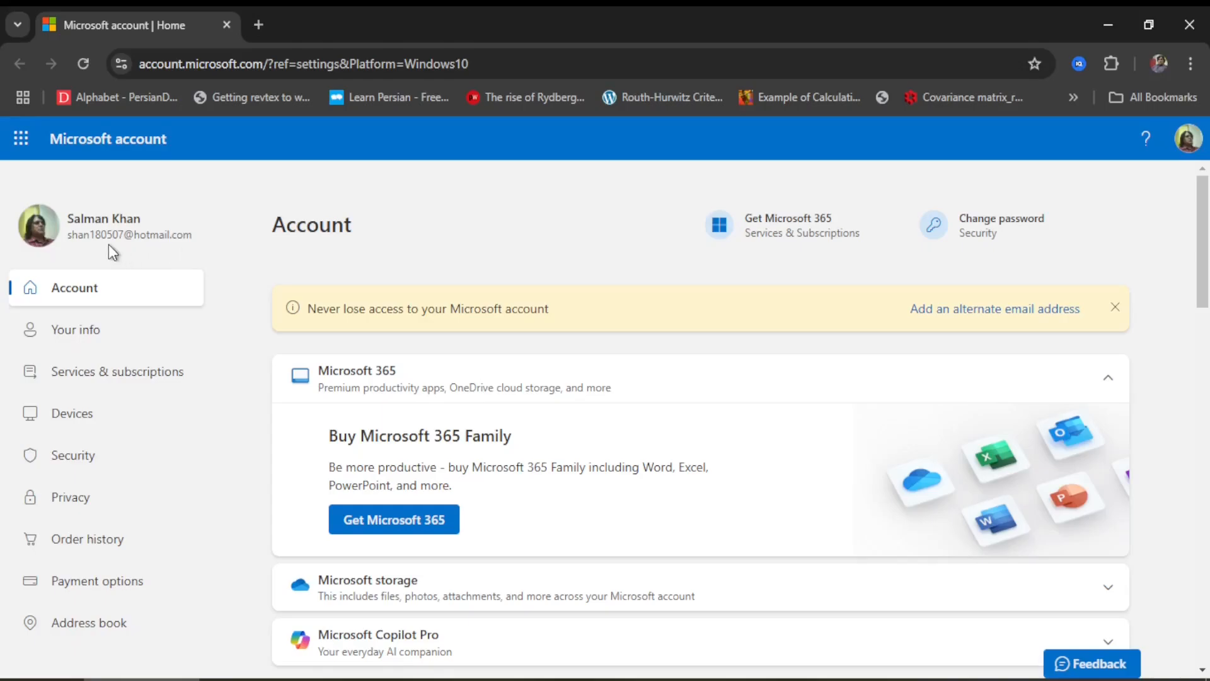
pyautogui.moveTo(134, 251)
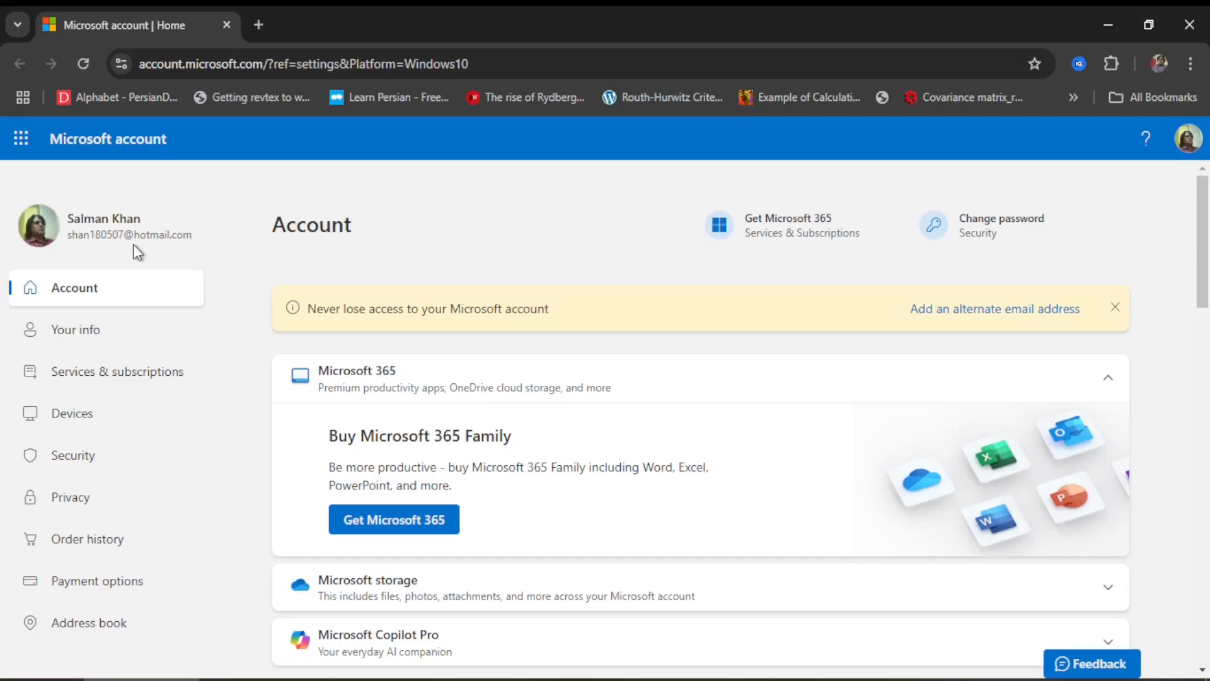
pyautogui.moveTo(342, 240)
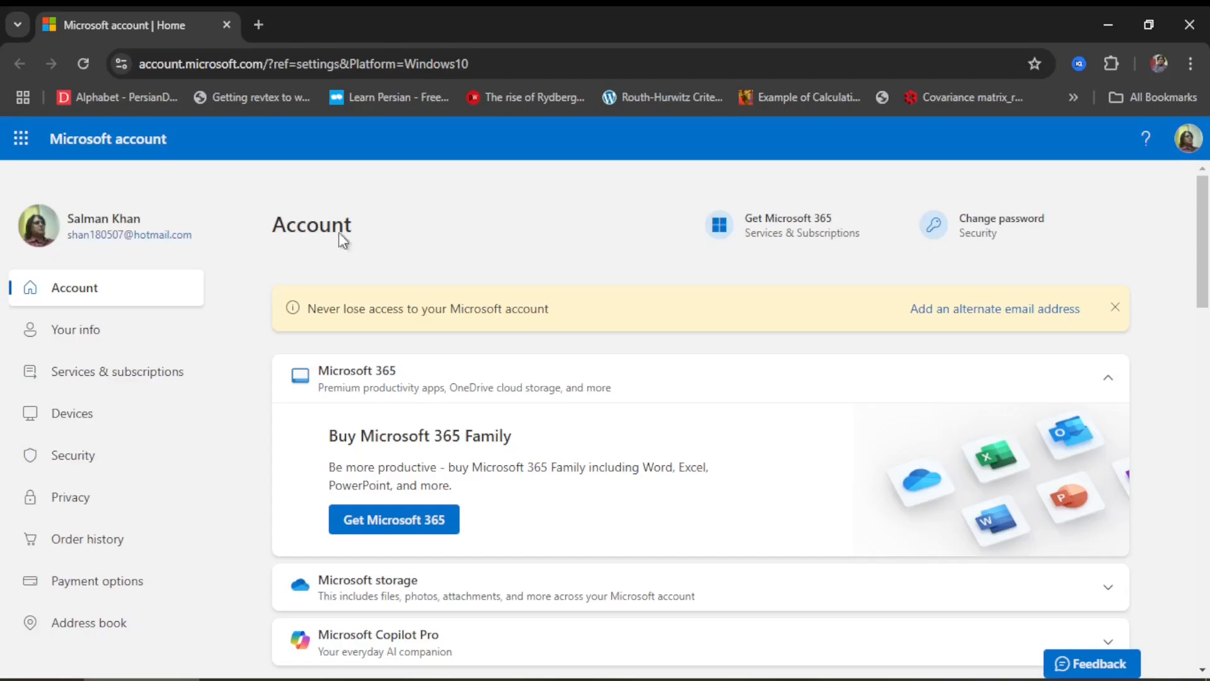
pyautogui.moveTo(108, 273)
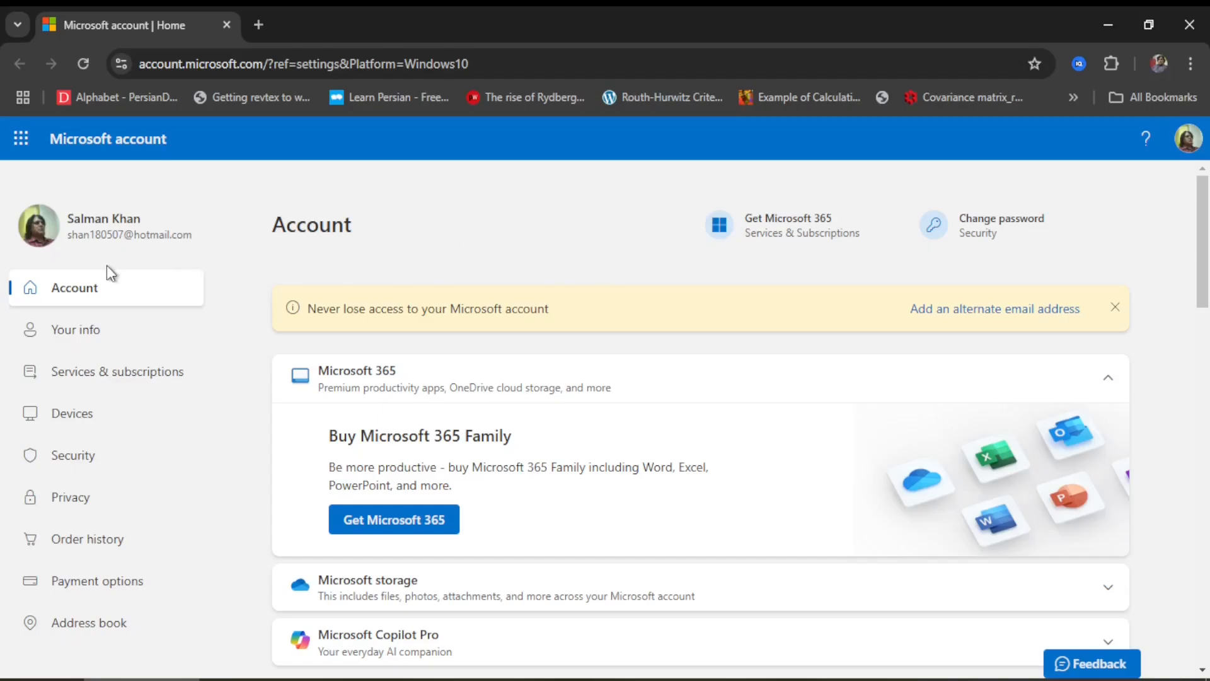
pyautogui.moveTo(408, 303)
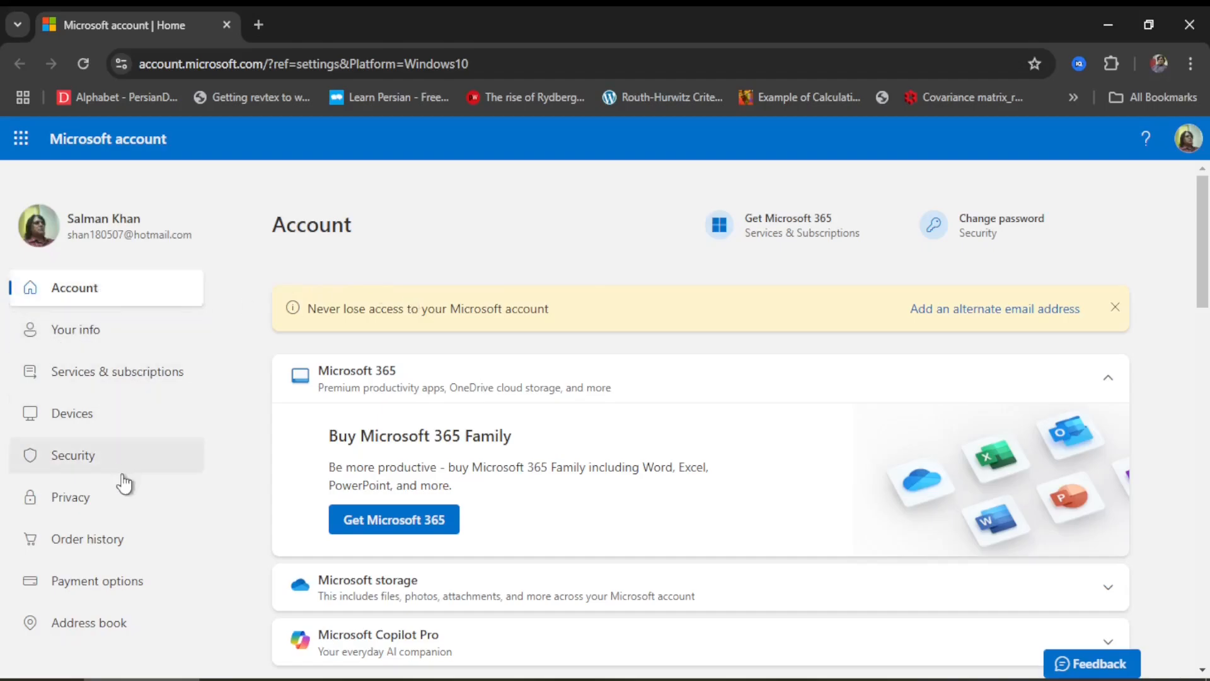
pyautogui.moveTo(86, 334)
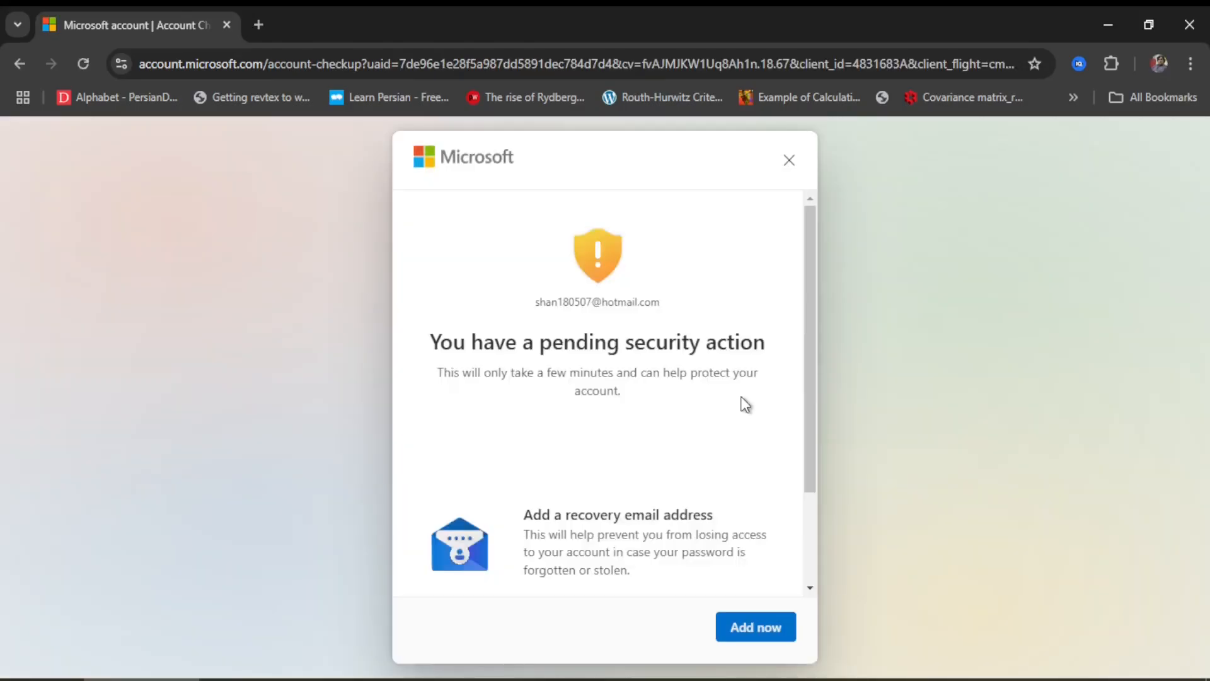
pyautogui.moveTo(575, 347)
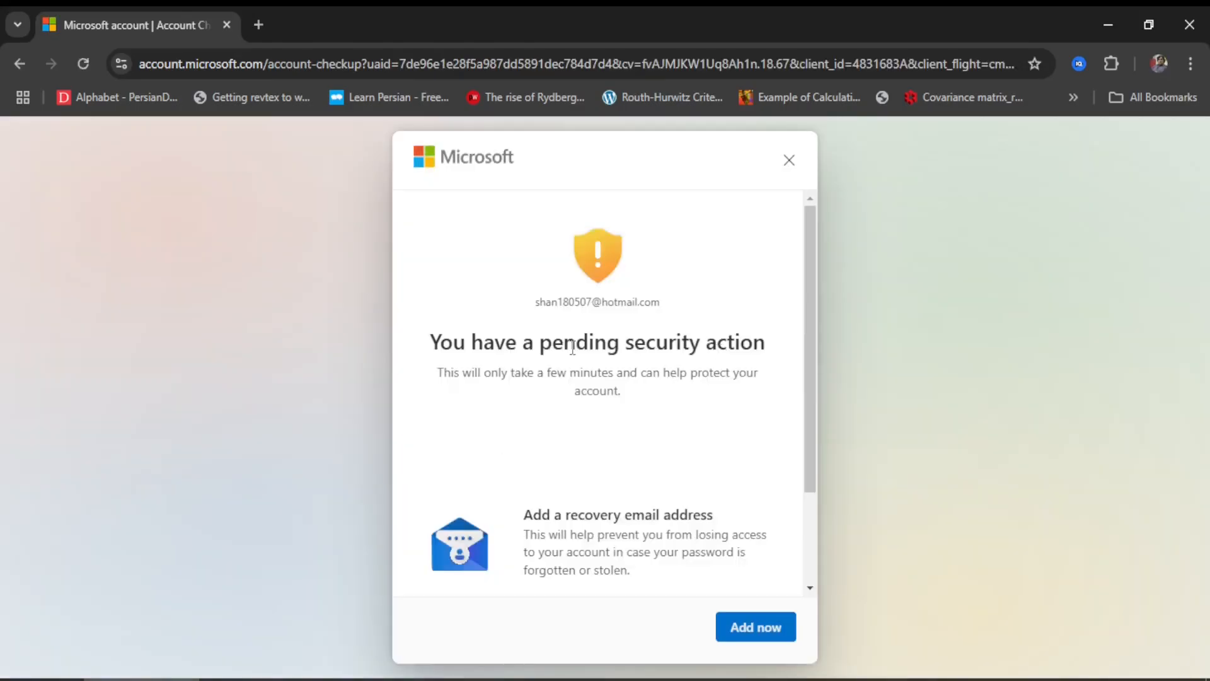
pyautogui.moveTo(796, 348)
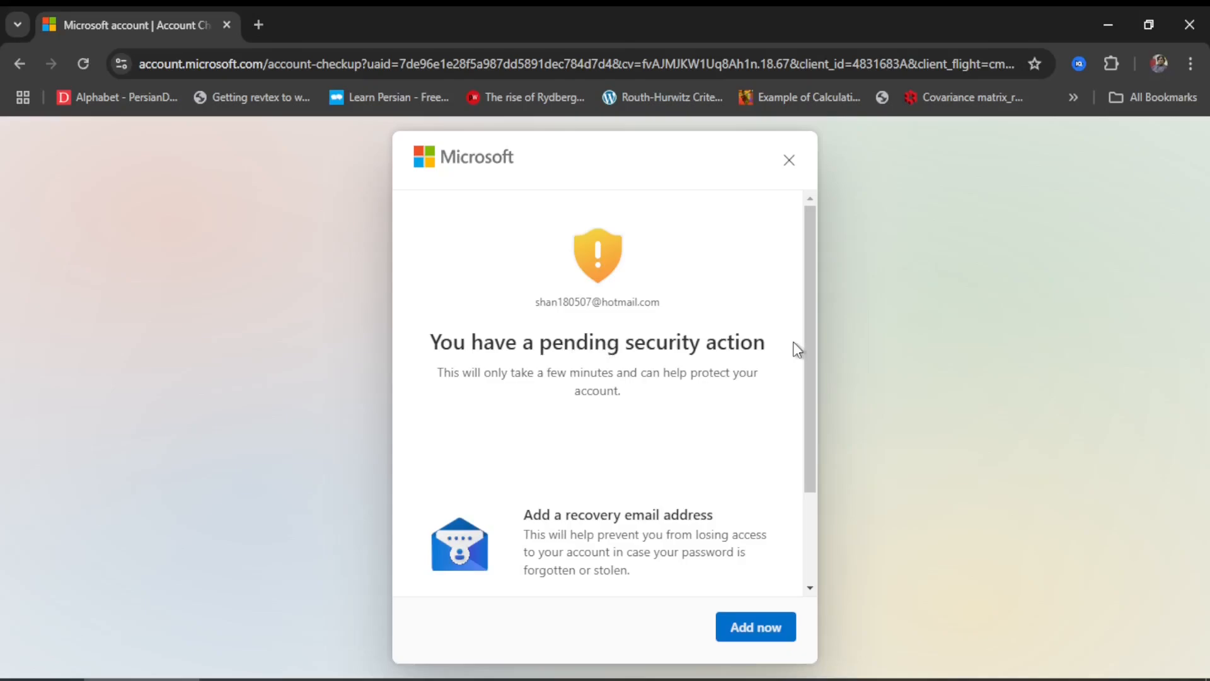
pyautogui.moveTo(765, 273)
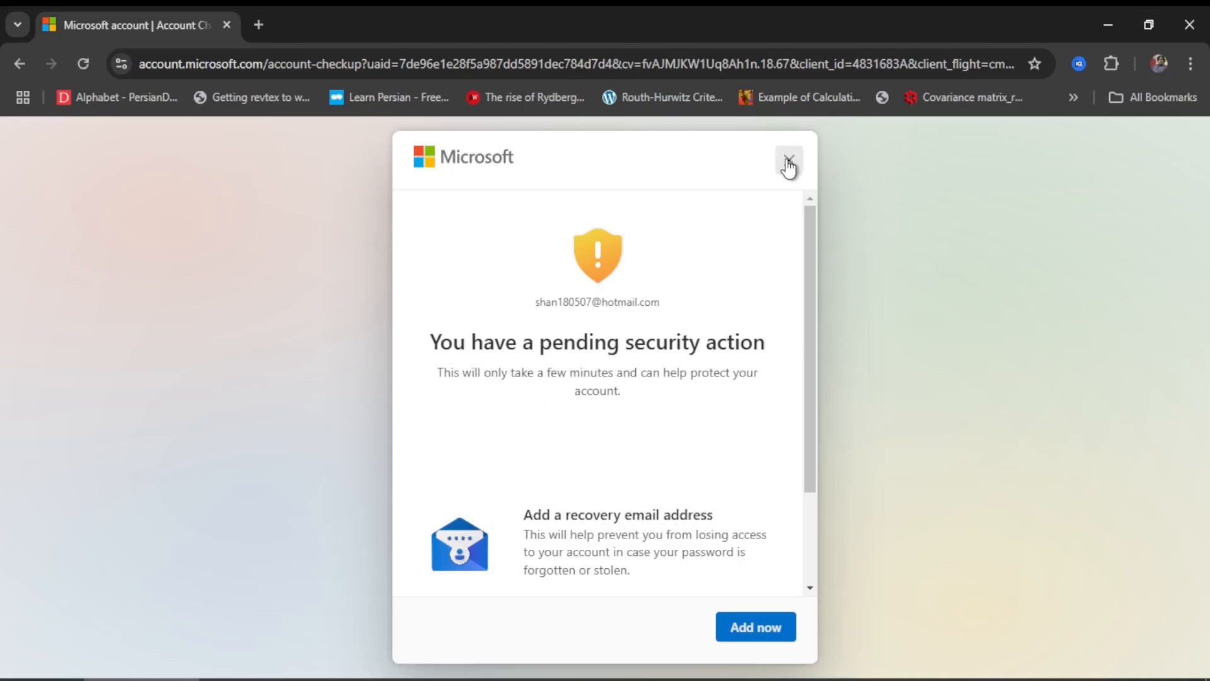
# Step: Close the recovery email security action prompt to return to Your info
pyautogui.click(789, 163)
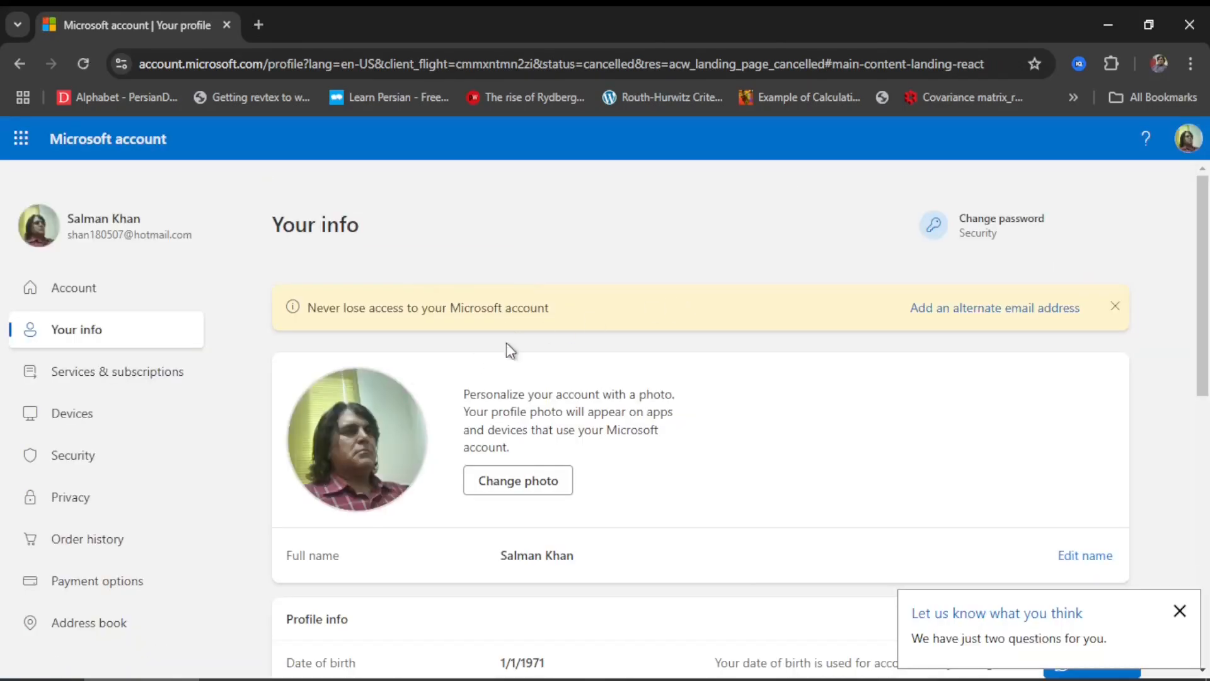
# Step: Scroll down Your info and start Change photo for the profile picture
pyautogui.scroll(-3)
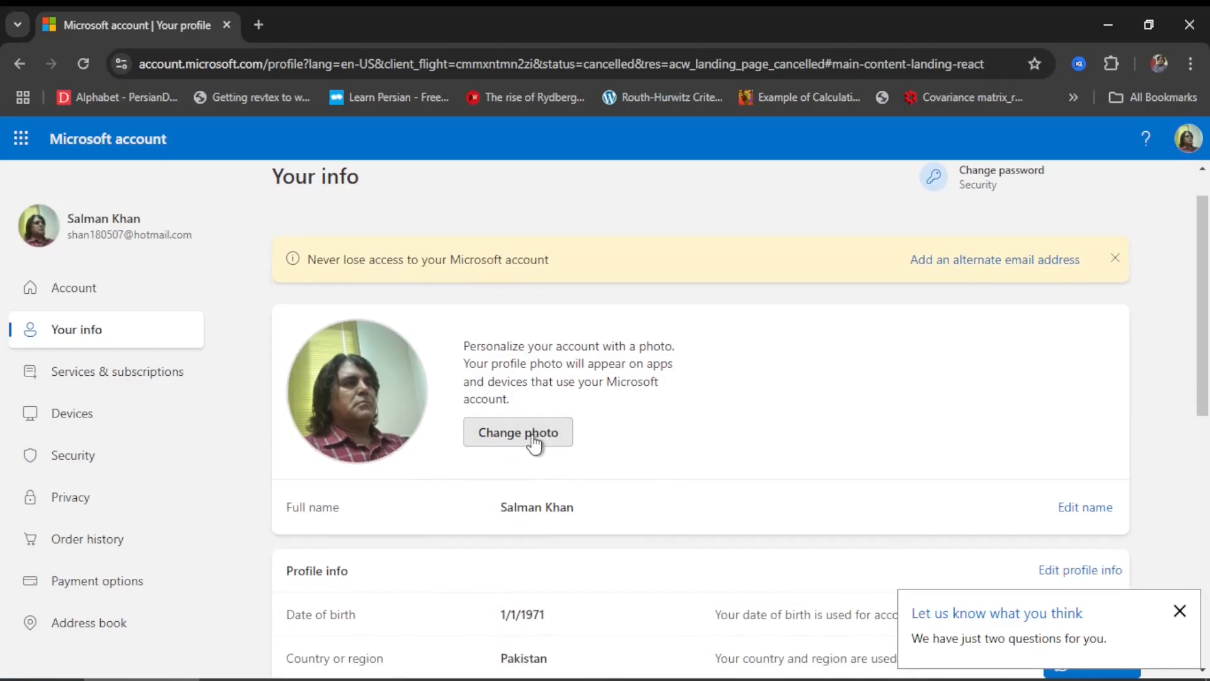
pyautogui.click(518, 432)
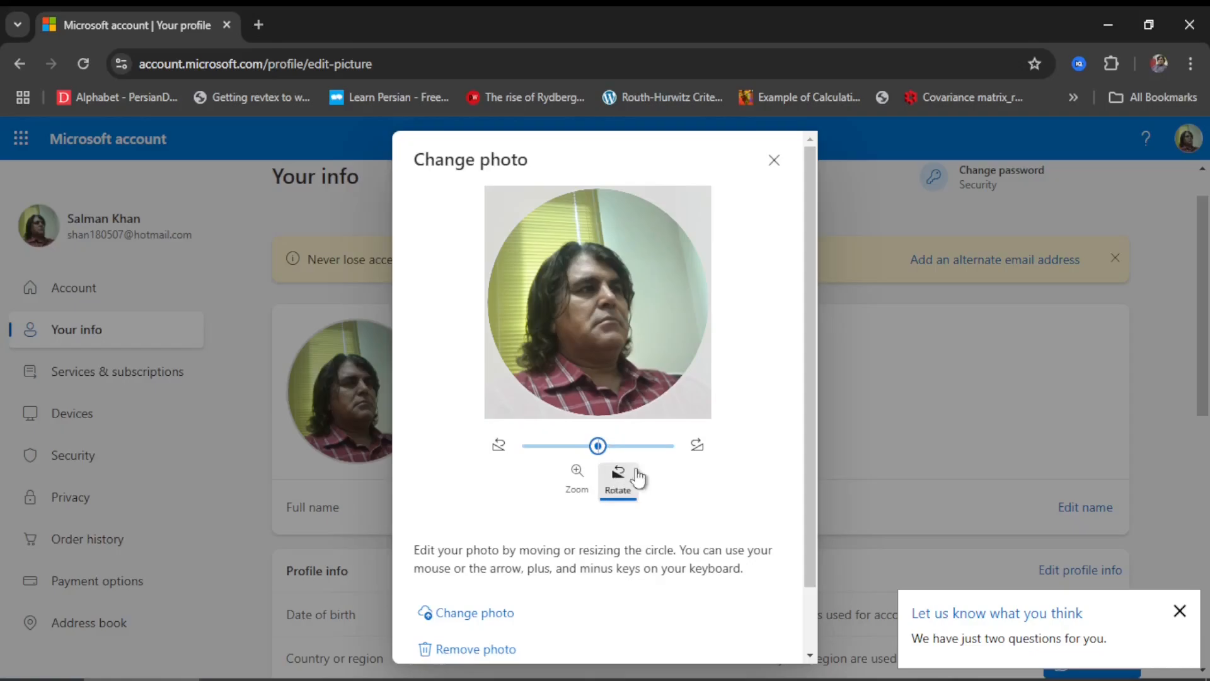
# Step: Rotate the profile photo back and forth until upright, then scroll to Save/Cancel
pyautogui.click(696, 445)
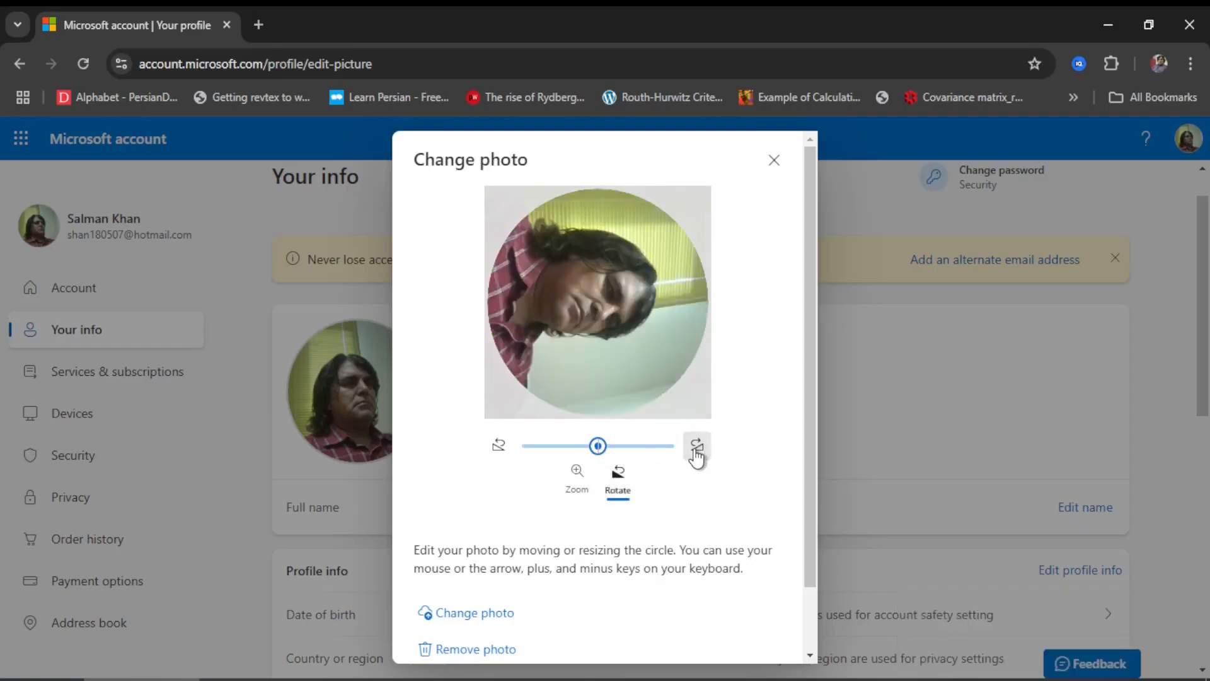
pyautogui.click(697, 445)
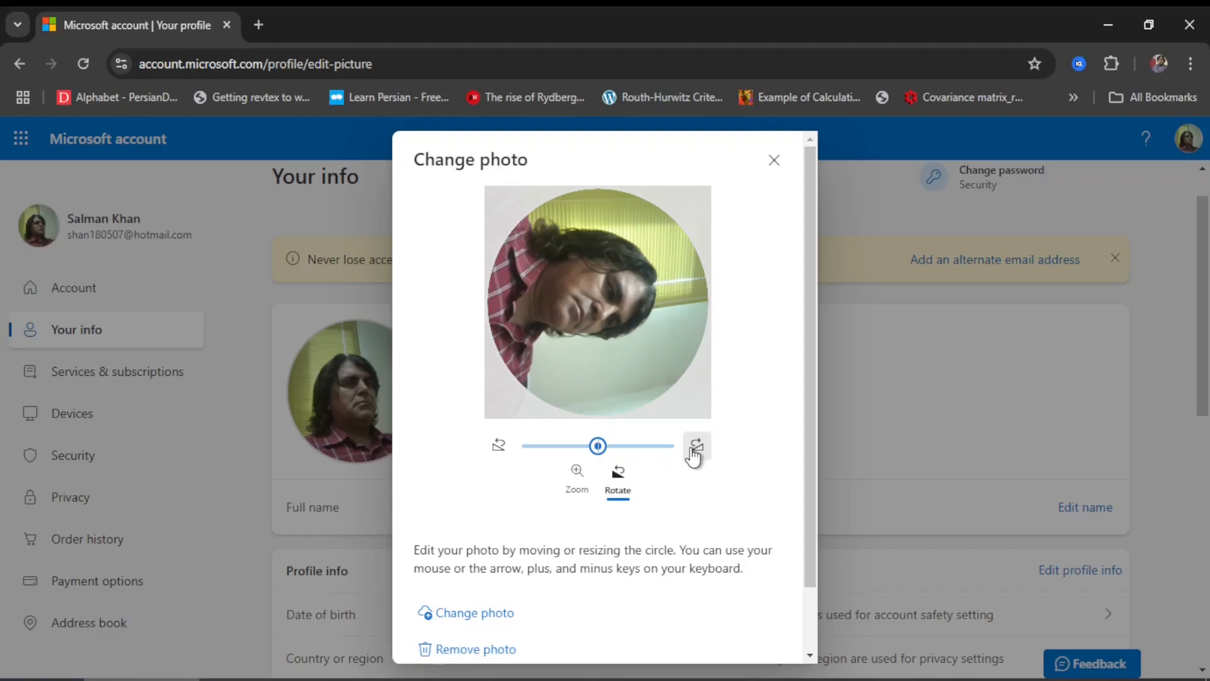
pyautogui.click(499, 446)
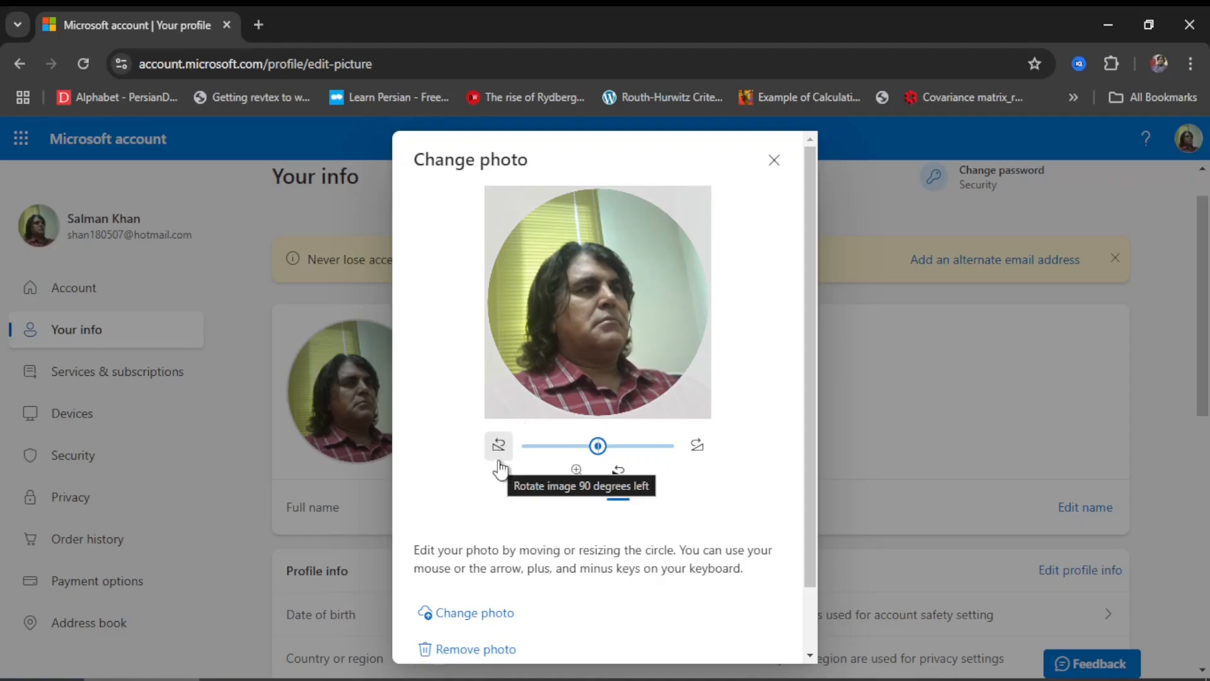
pyautogui.click(499, 446)
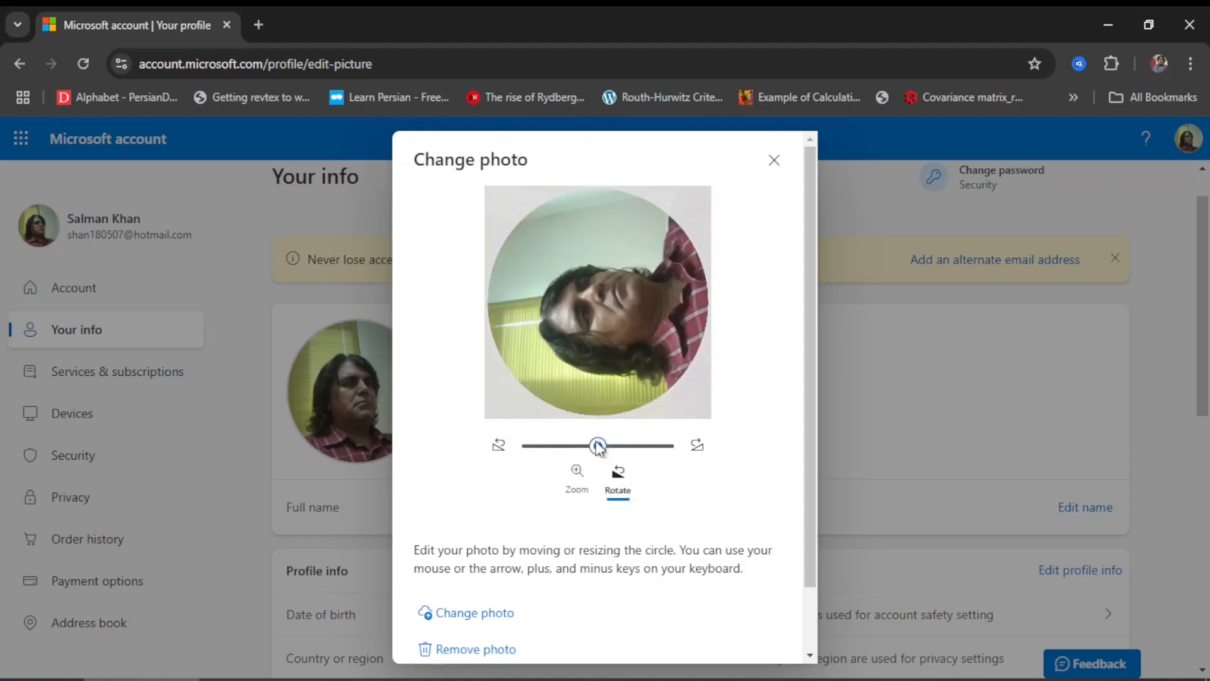
pyautogui.click(696, 446)
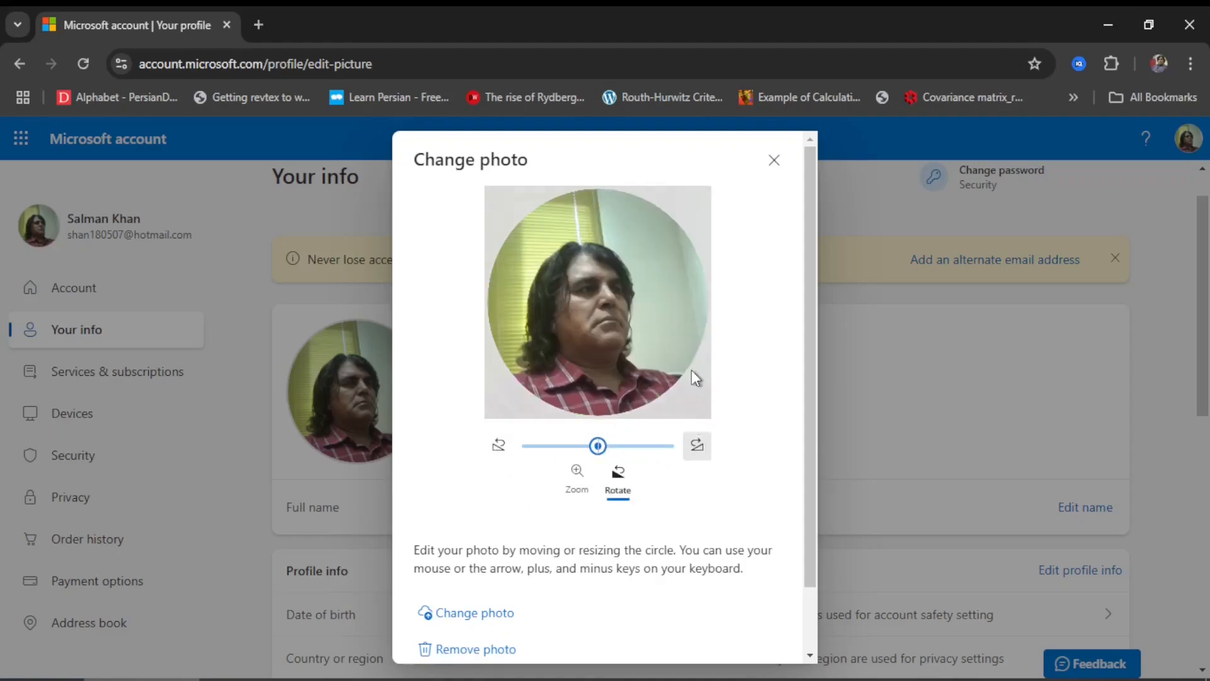
pyautogui.moveTo(574, 466)
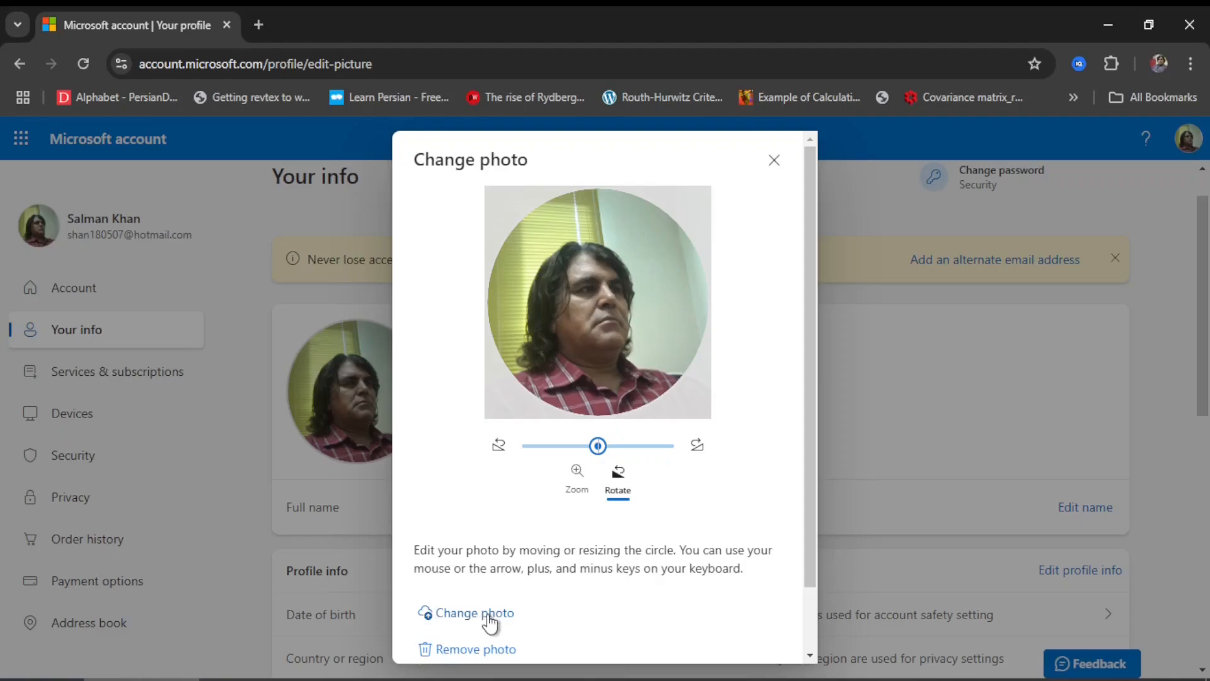
pyautogui.moveTo(533, 658)
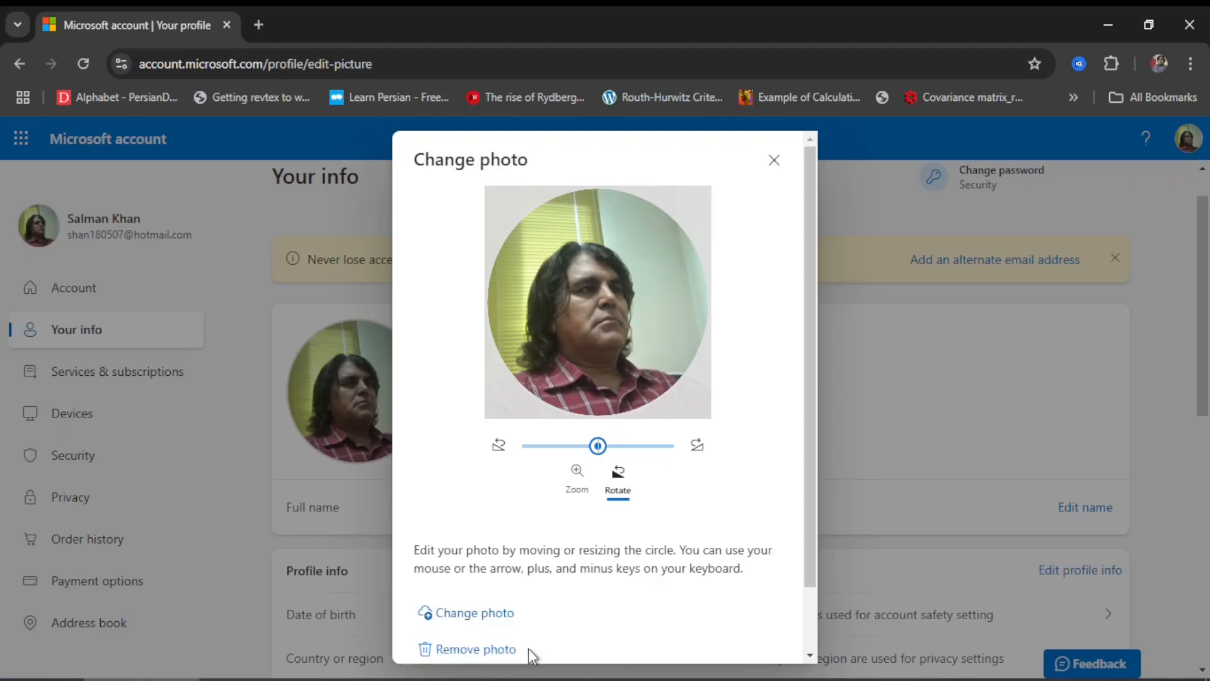
pyautogui.scroll(-3)
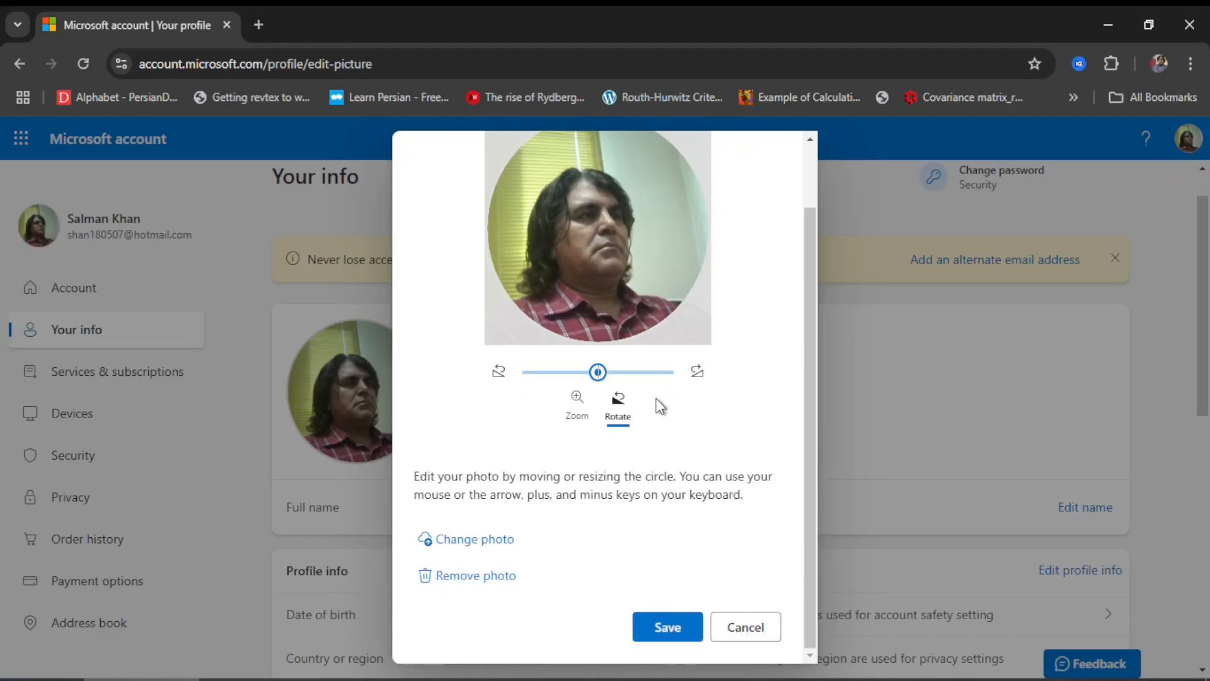
pyautogui.moveTo(610, 290)
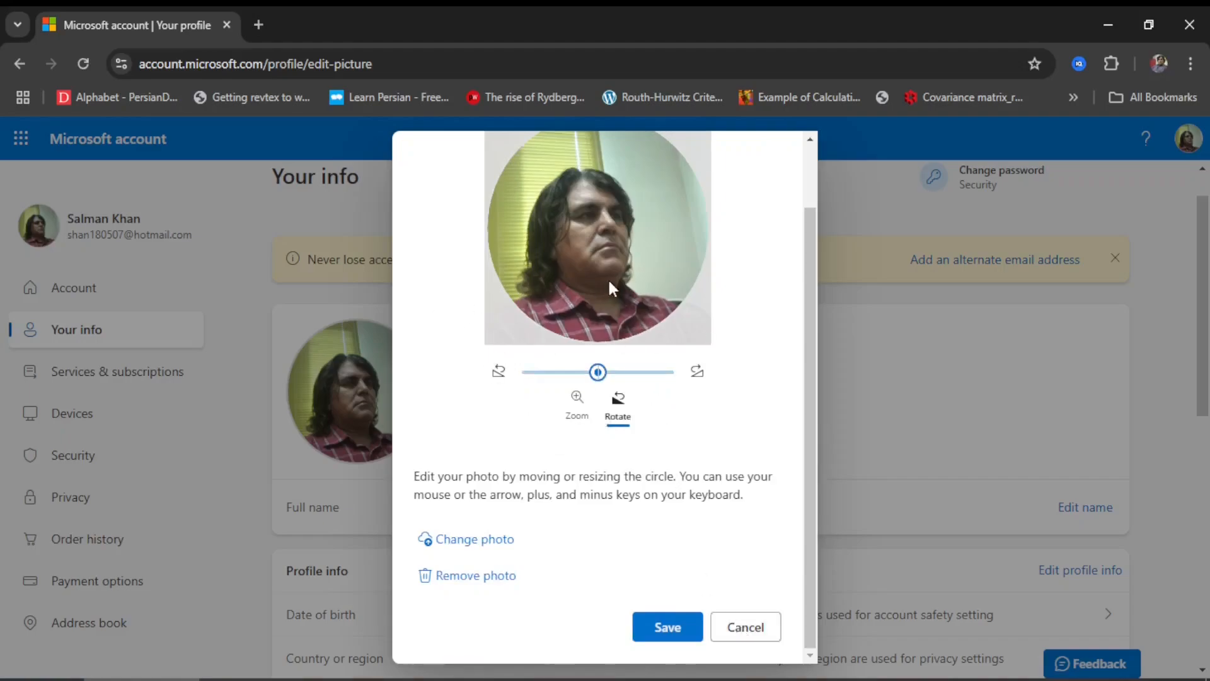
pyautogui.moveTo(615, 263)
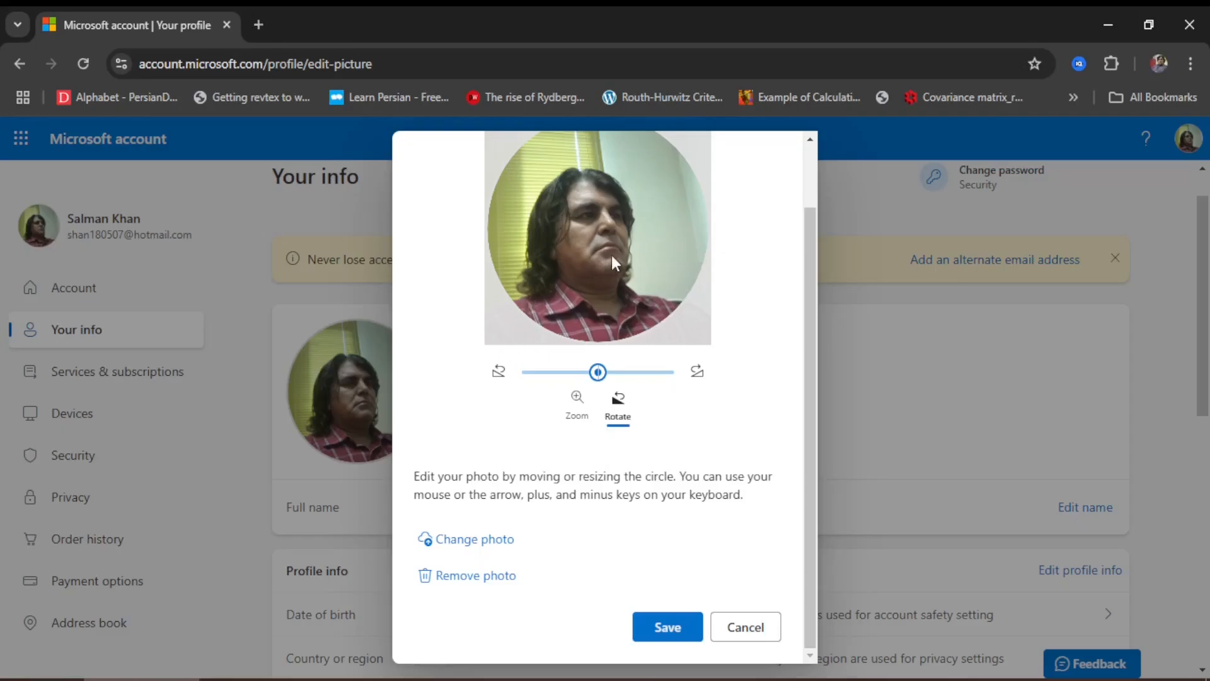
pyautogui.moveTo(753, 654)
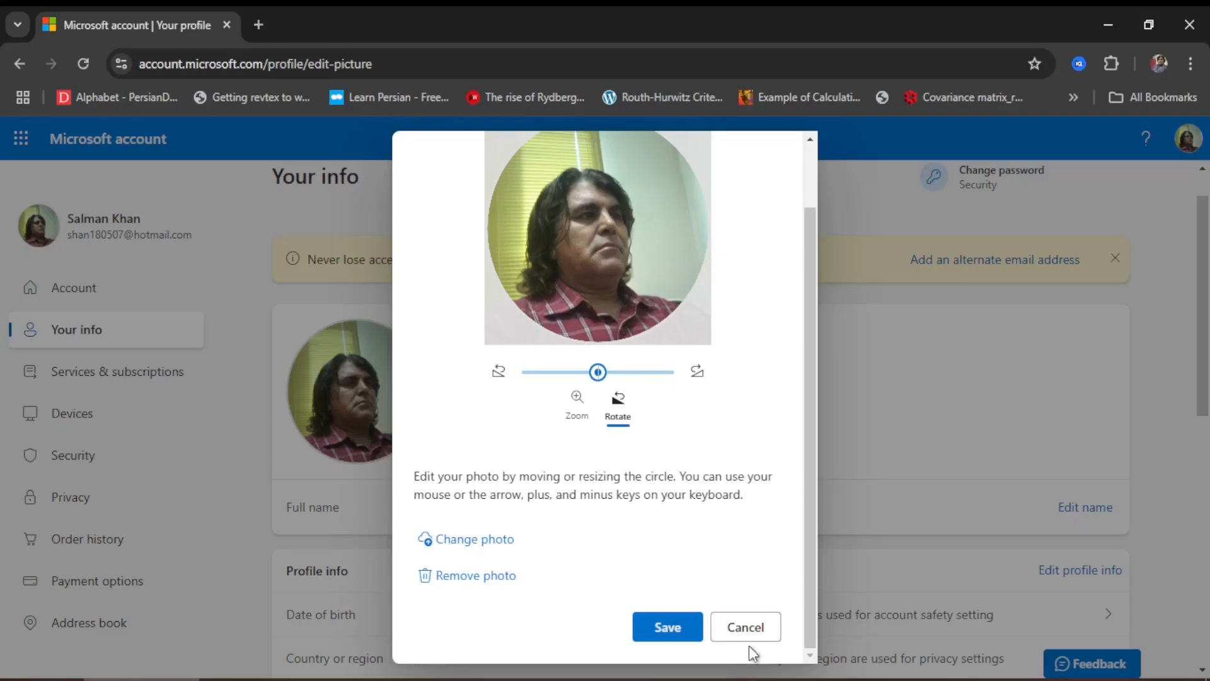
# Step: Cancel the photo edit and scroll through profile, account info and linked profiles
pyautogui.click(745, 627)
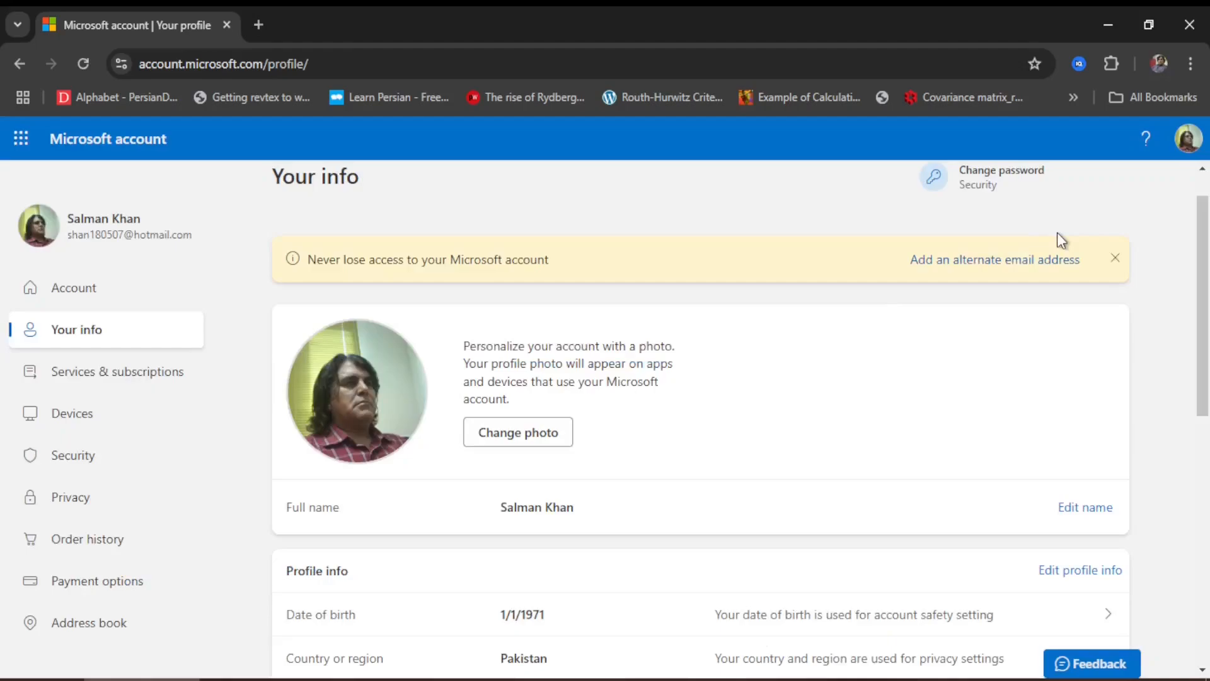
pyautogui.moveTo(1008, 180)
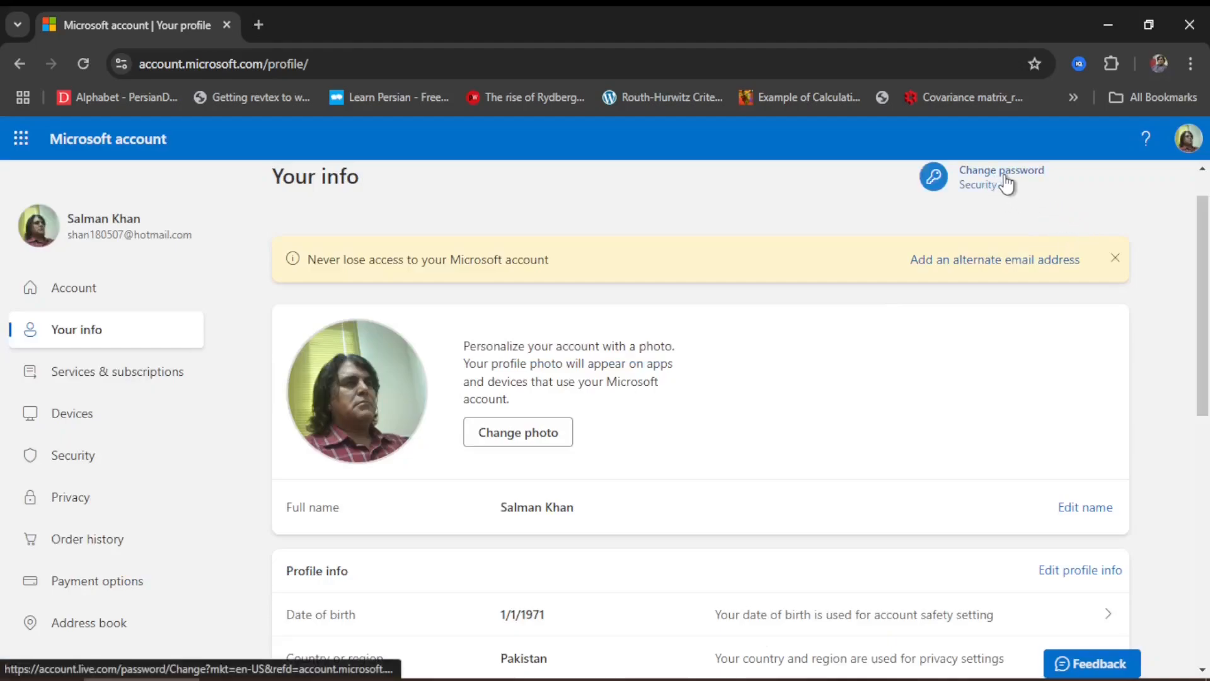
pyautogui.moveTo(711, 320)
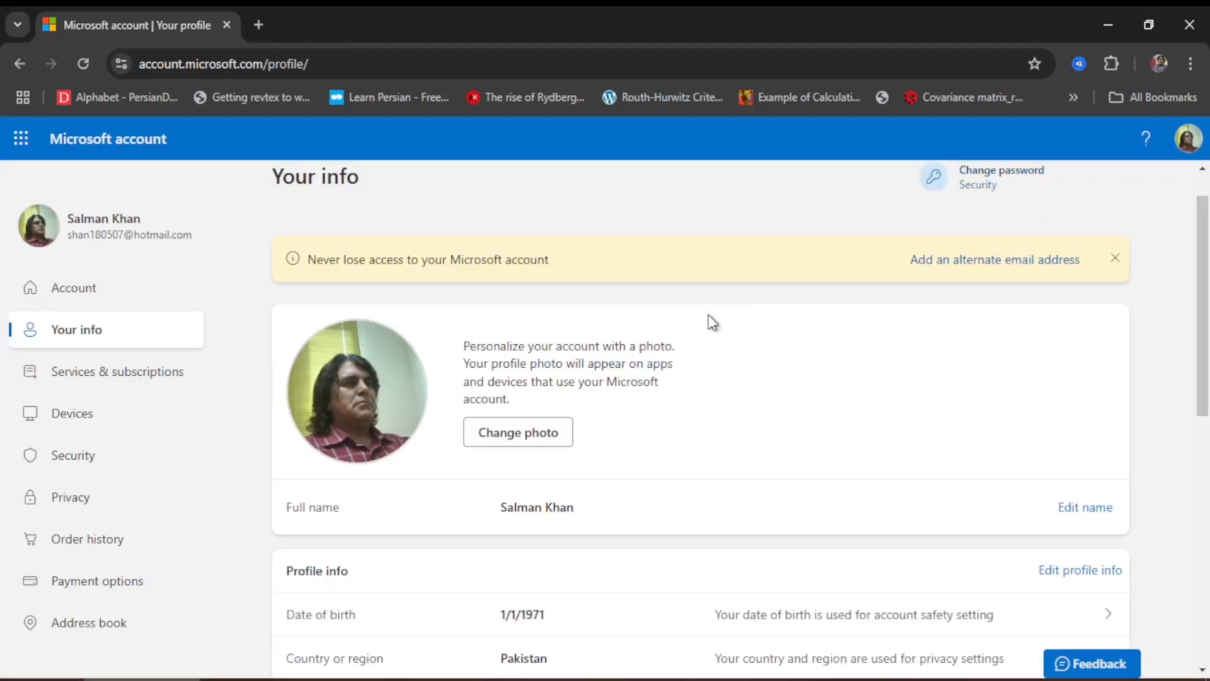
pyautogui.scroll(-3)
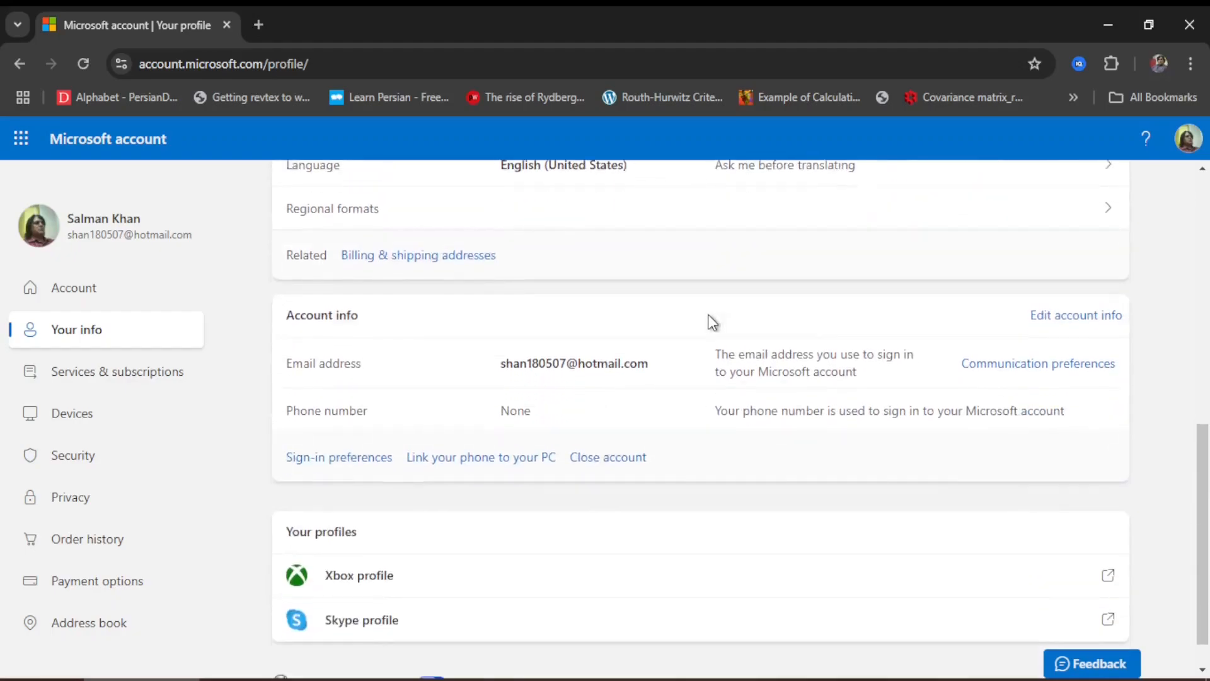
pyautogui.scroll(-3)
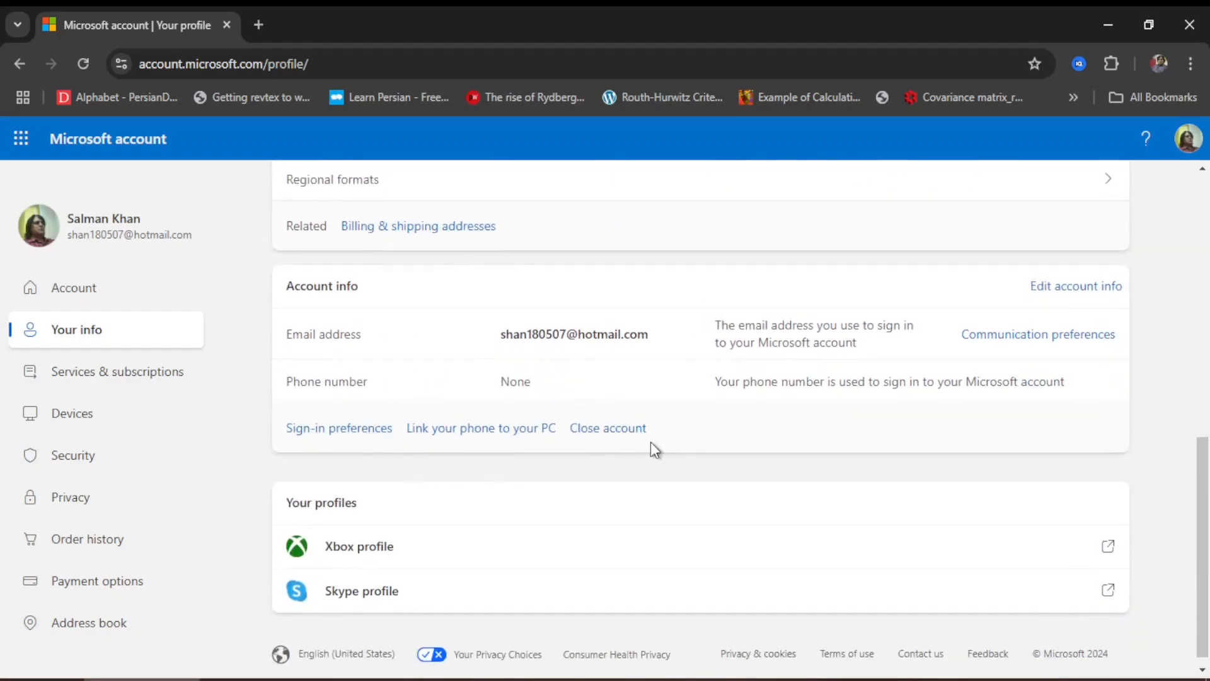
pyautogui.scroll(-3)
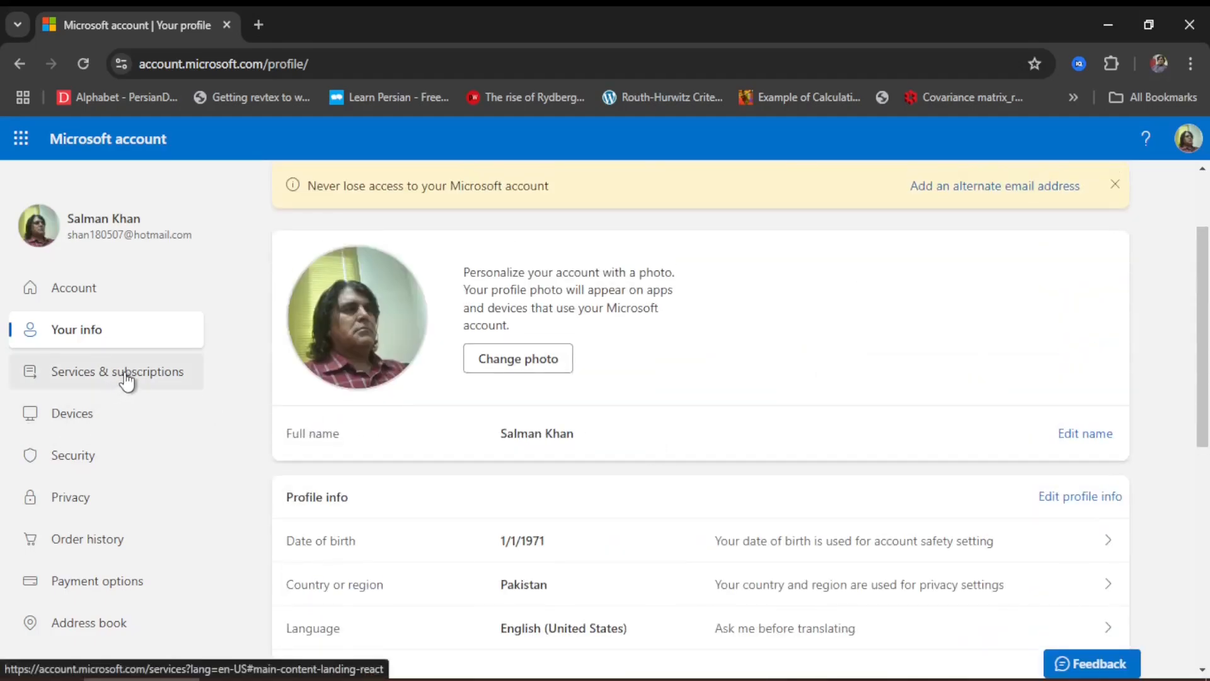
# Step: Go to Security in the left navigation pane
pyautogui.click(73, 455)
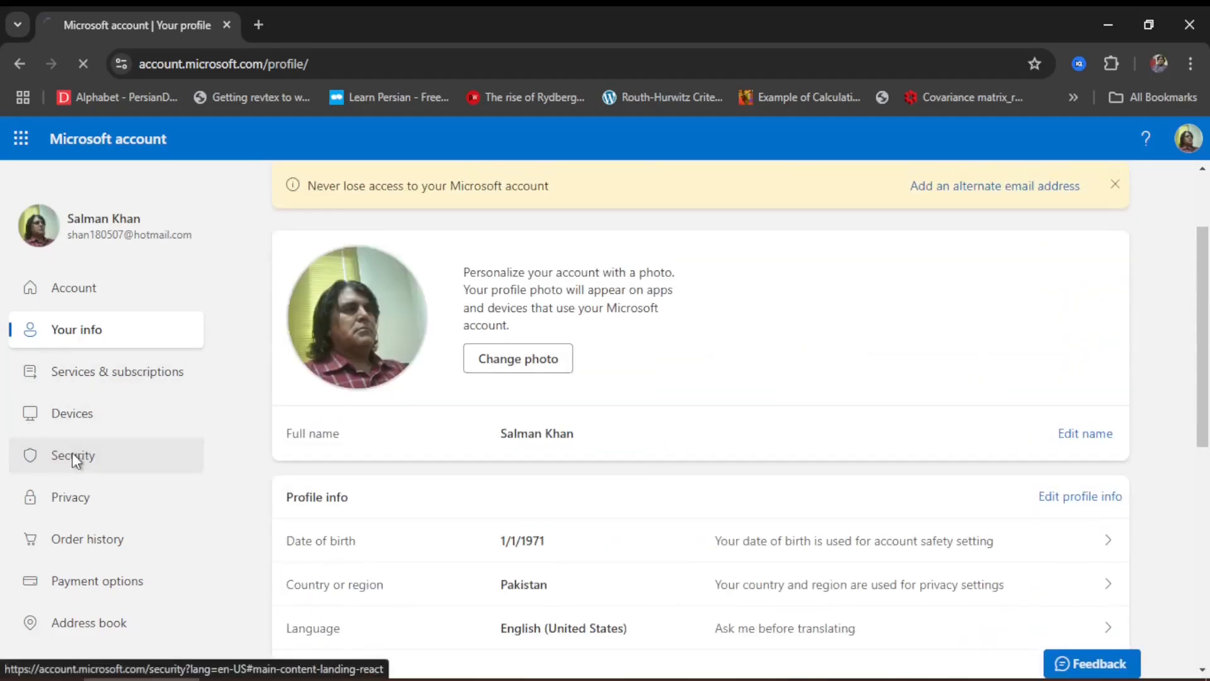
pyautogui.click(72, 455)
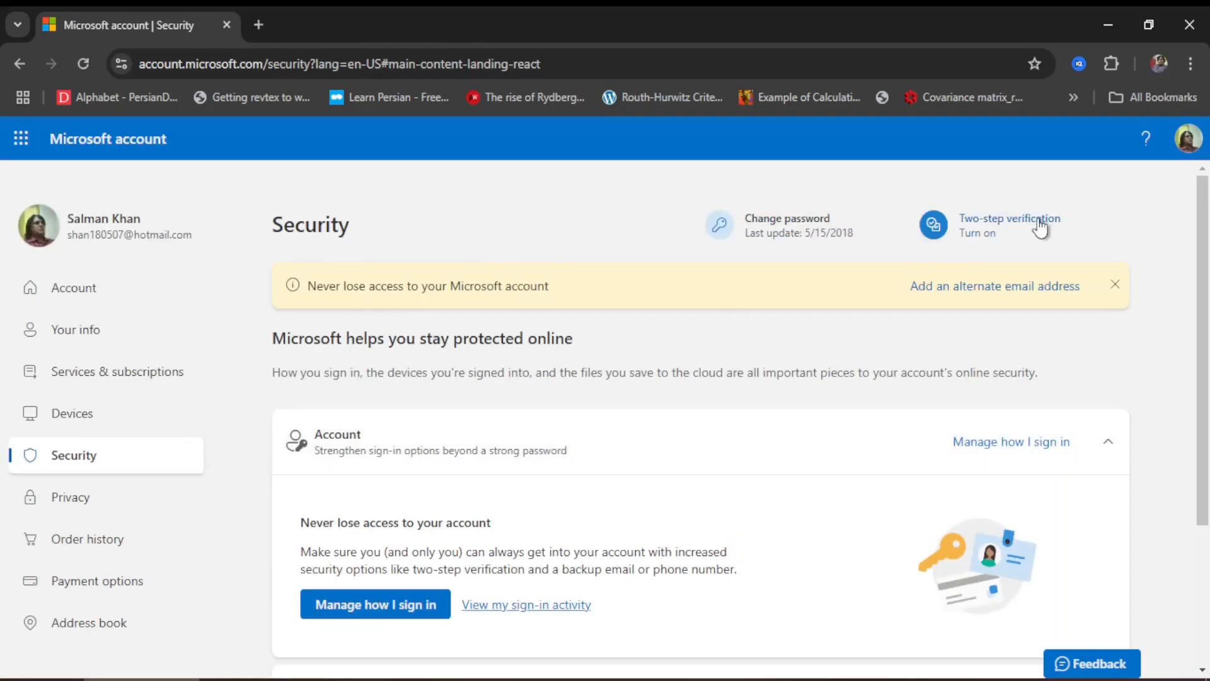
pyautogui.moveTo(1005, 250)
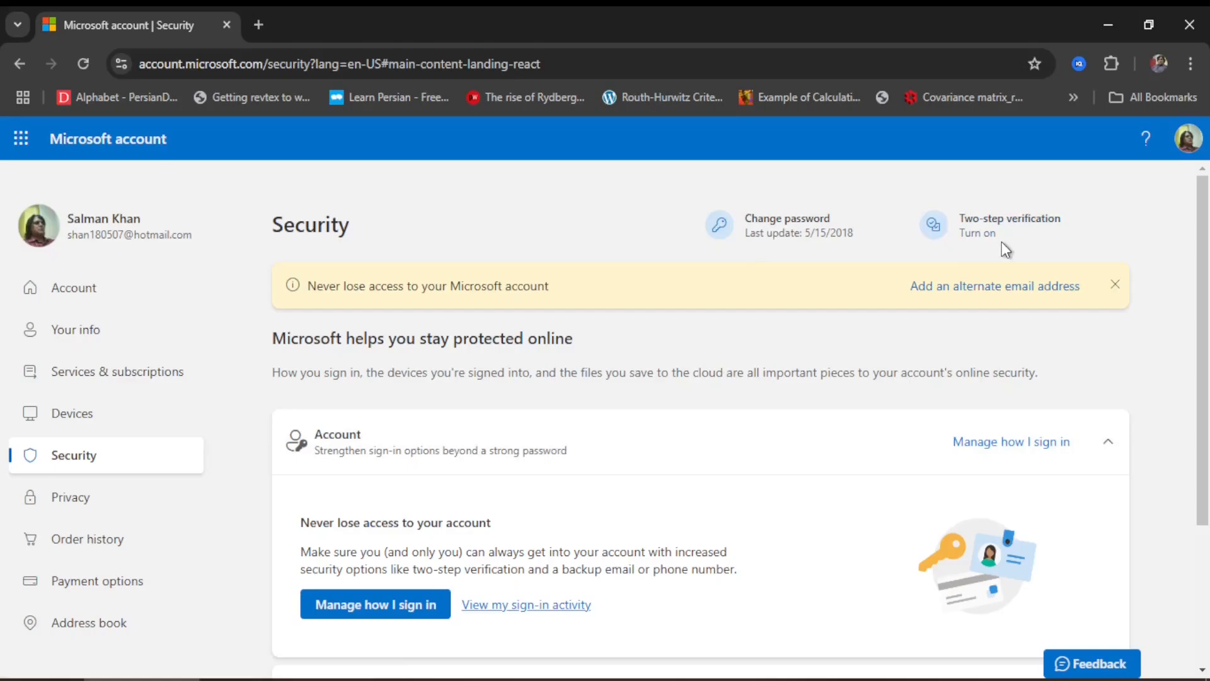
pyautogui.moveTo(1000, 236)
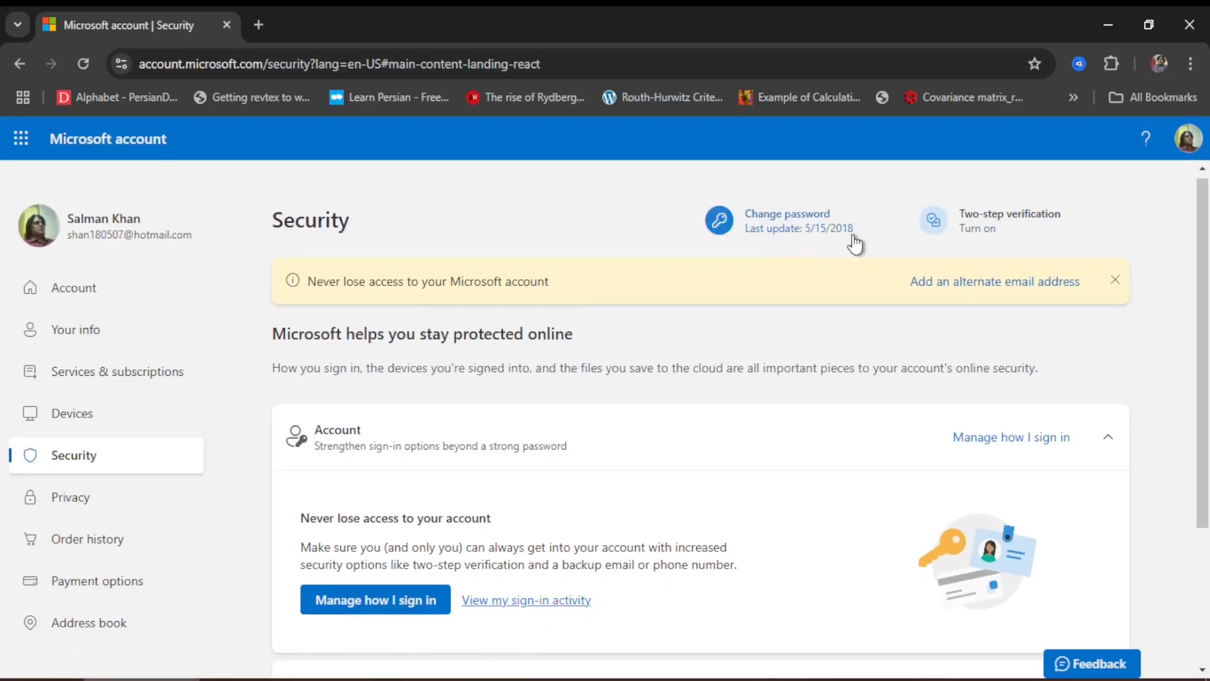
pyautogui.moveTo(806, 242)
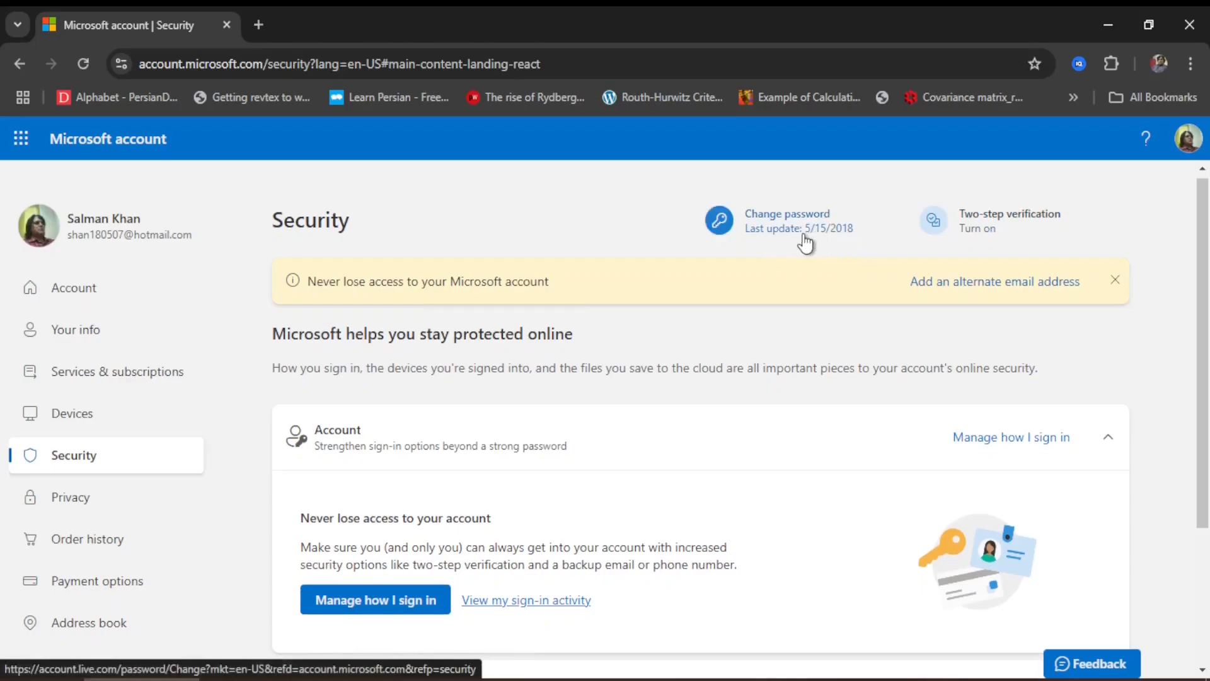
pyautogui.moveTo(749, 257)
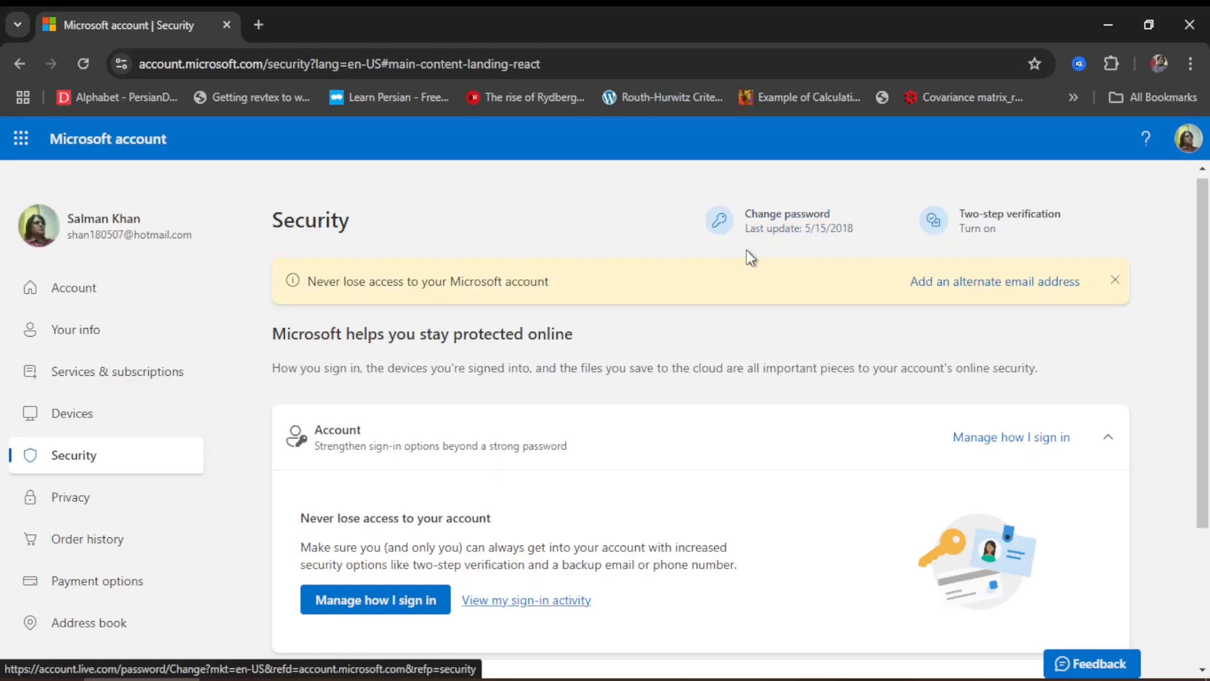
pyautogui.moveTo(739, 276)
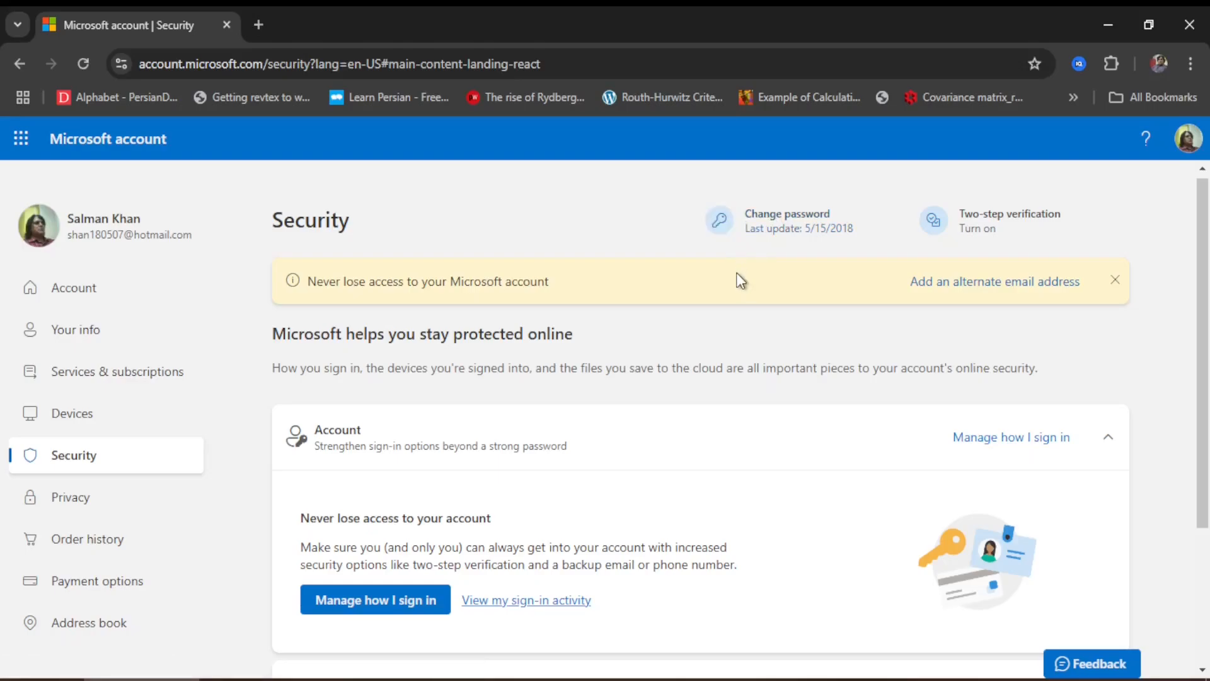
pyautogui.scroll(-3)
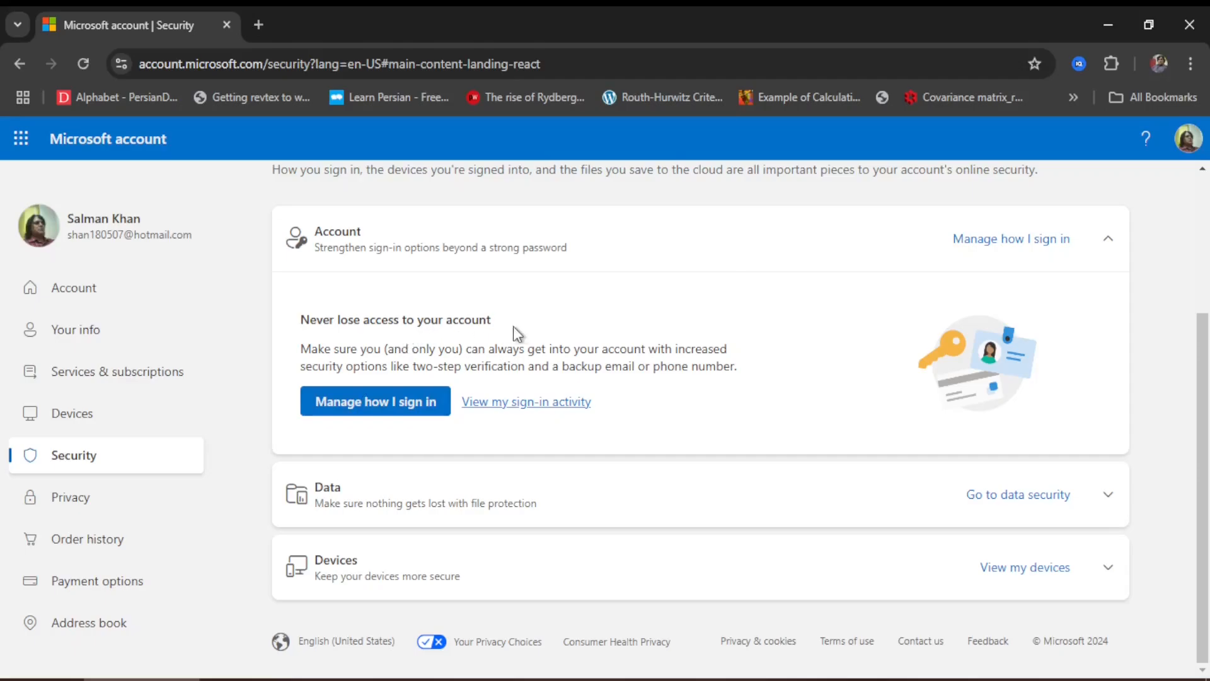
pyautogui.moveTo(424, 418)
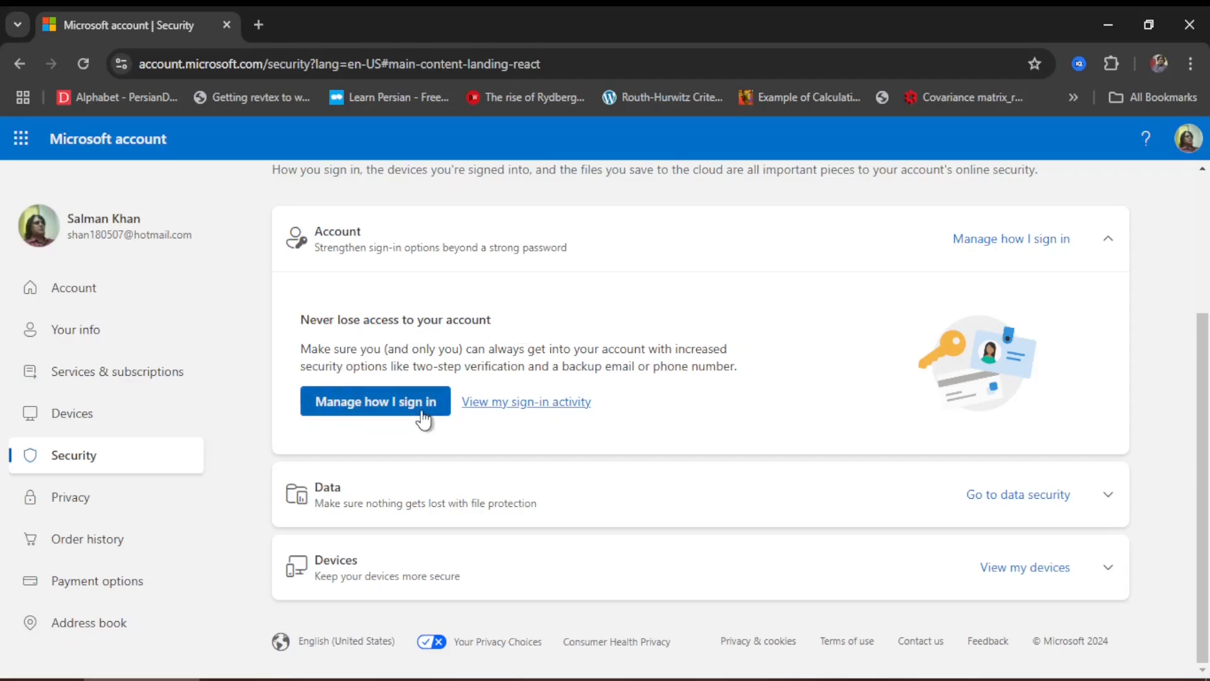
pyautogui.moveTo(720, 399)
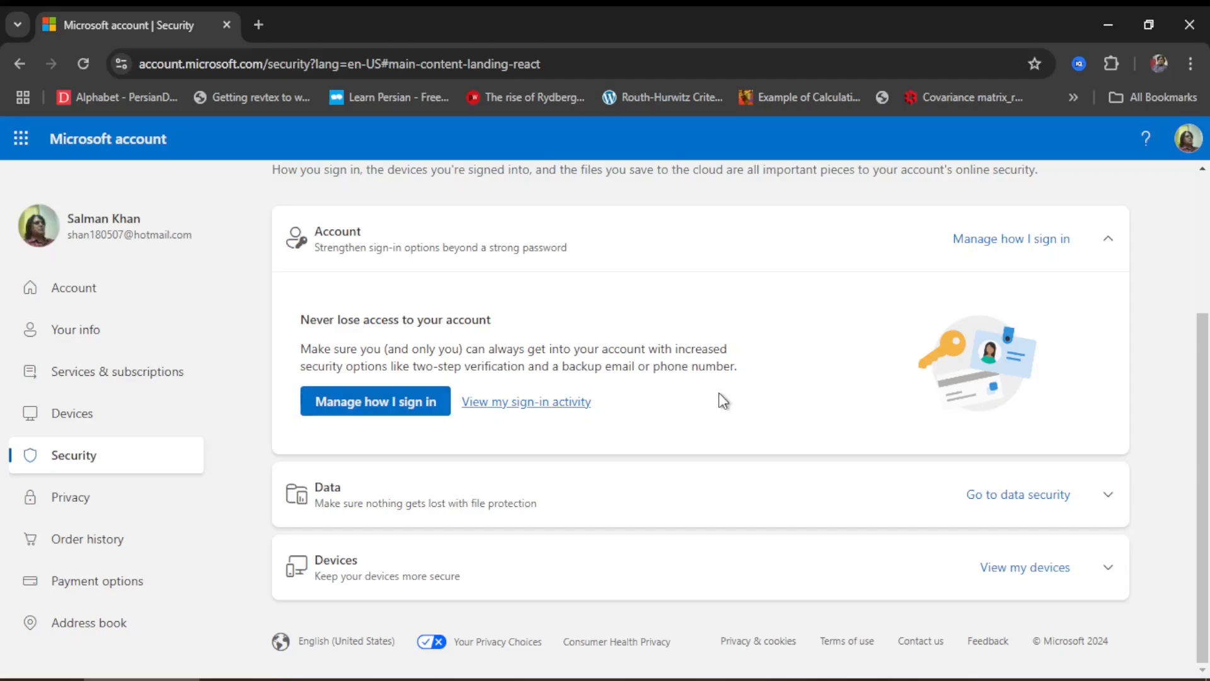
pyautogui.moveTo(401, 523)
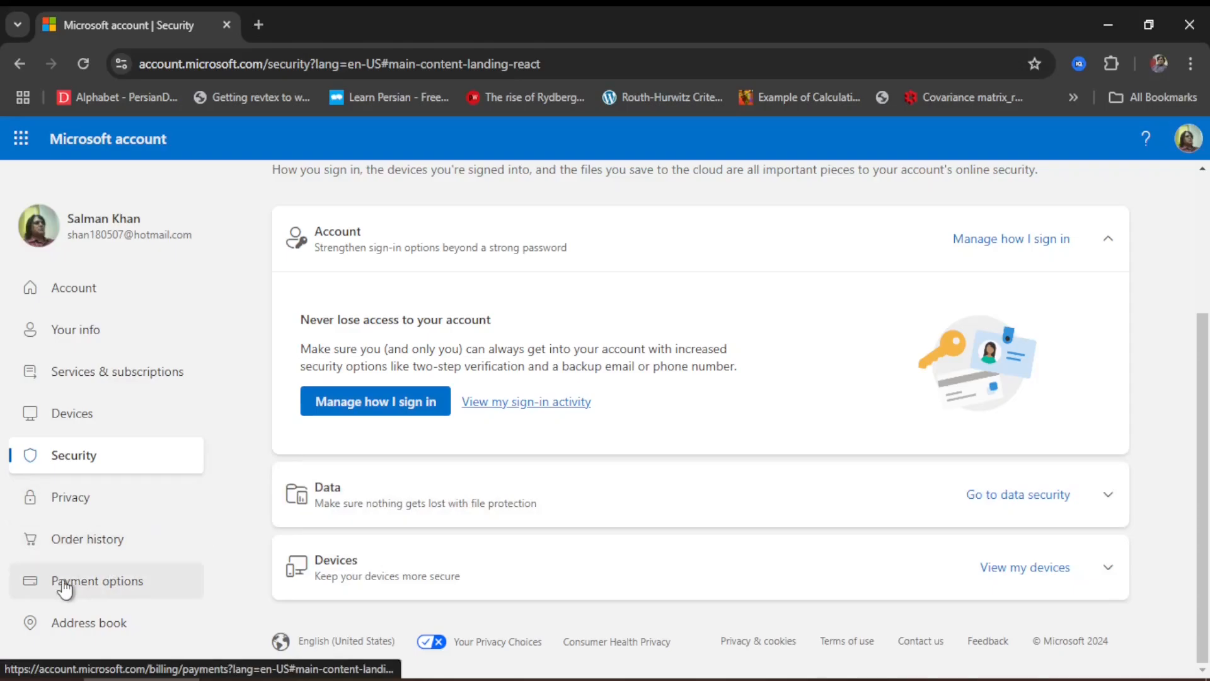
pyautogui.moveTo(162, 587)
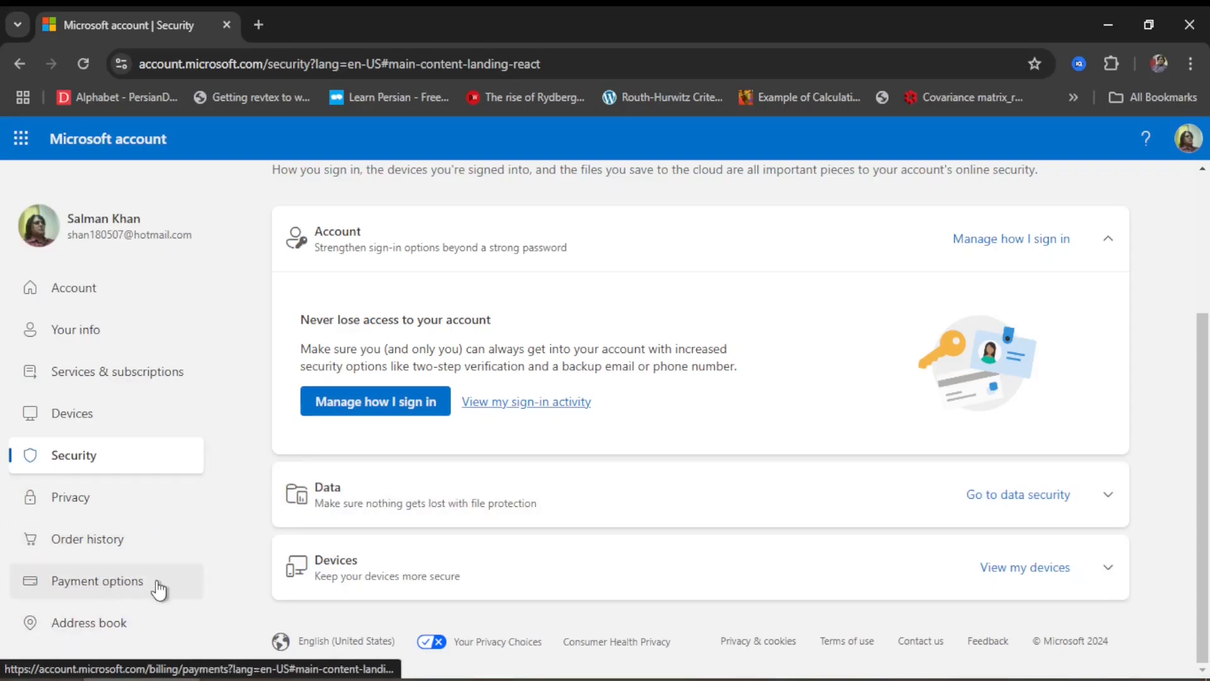
pyautogui.moveTo(104, 586)
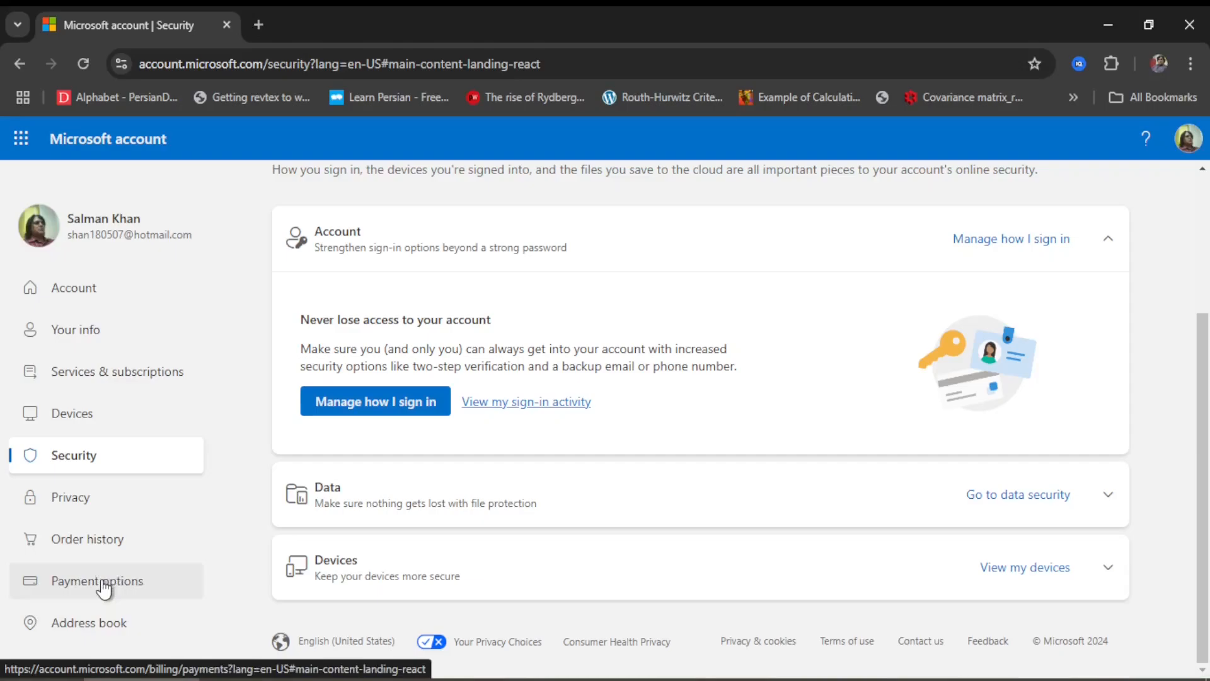
pyautogui.moveTo(129, 585)
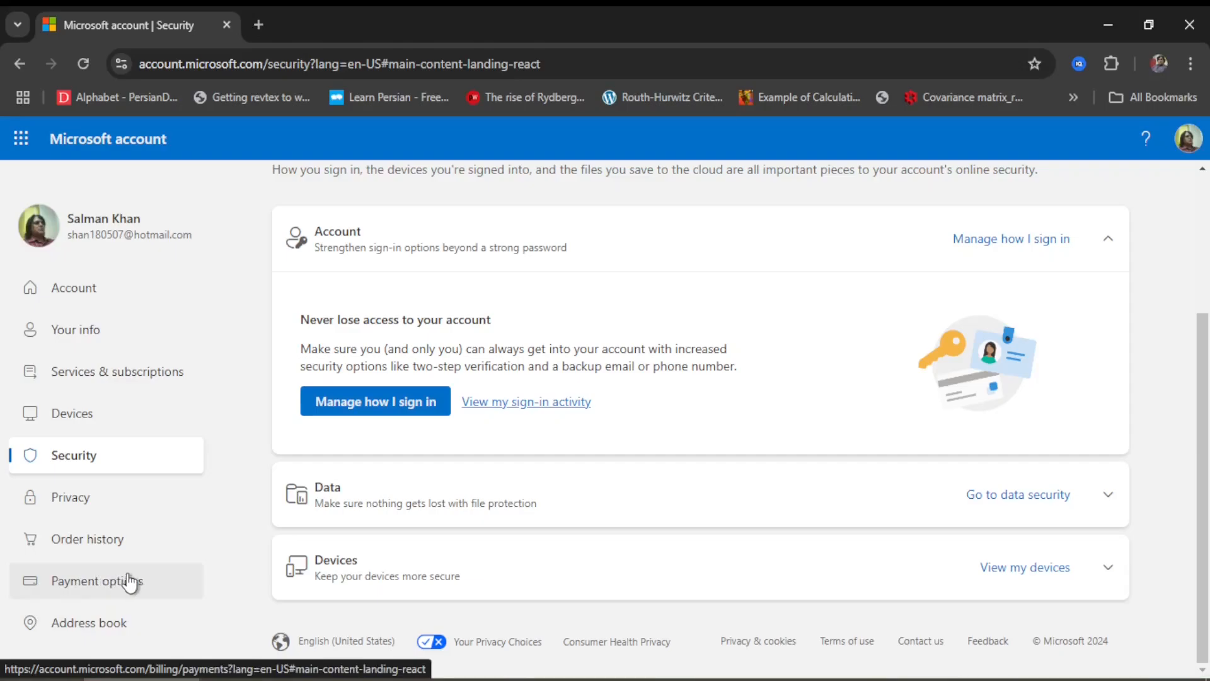
pyautogui.moveTo(129, 552)
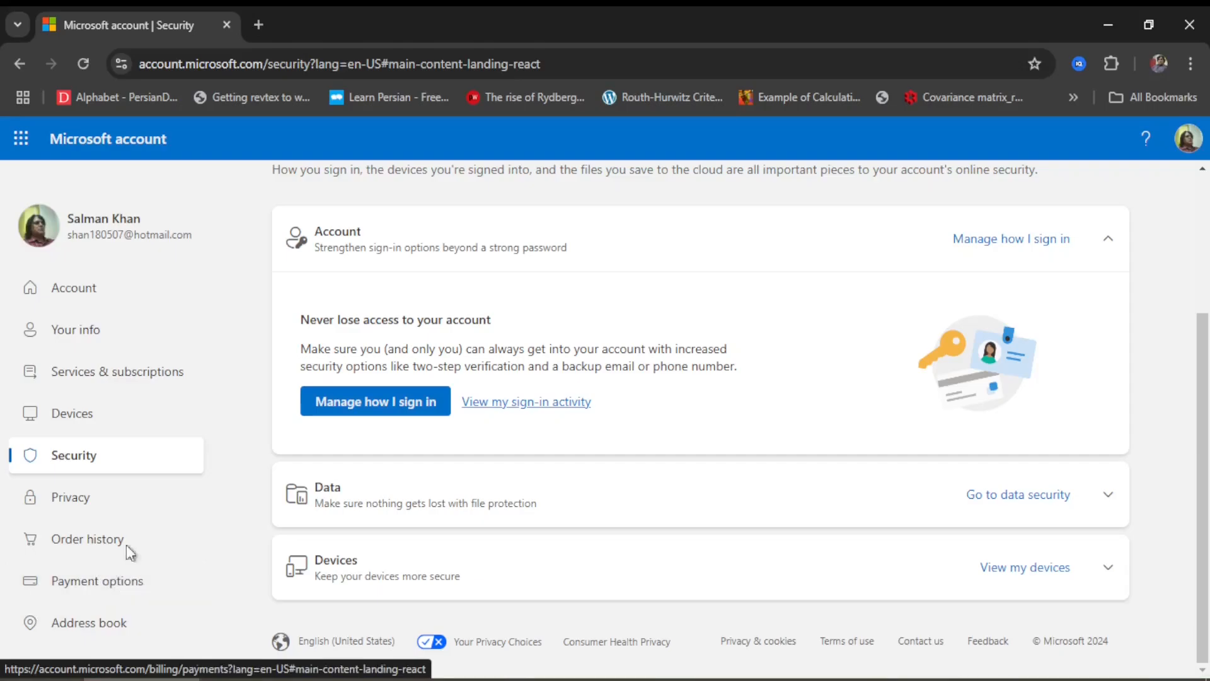
pyautogui.moveTo(93, 266)
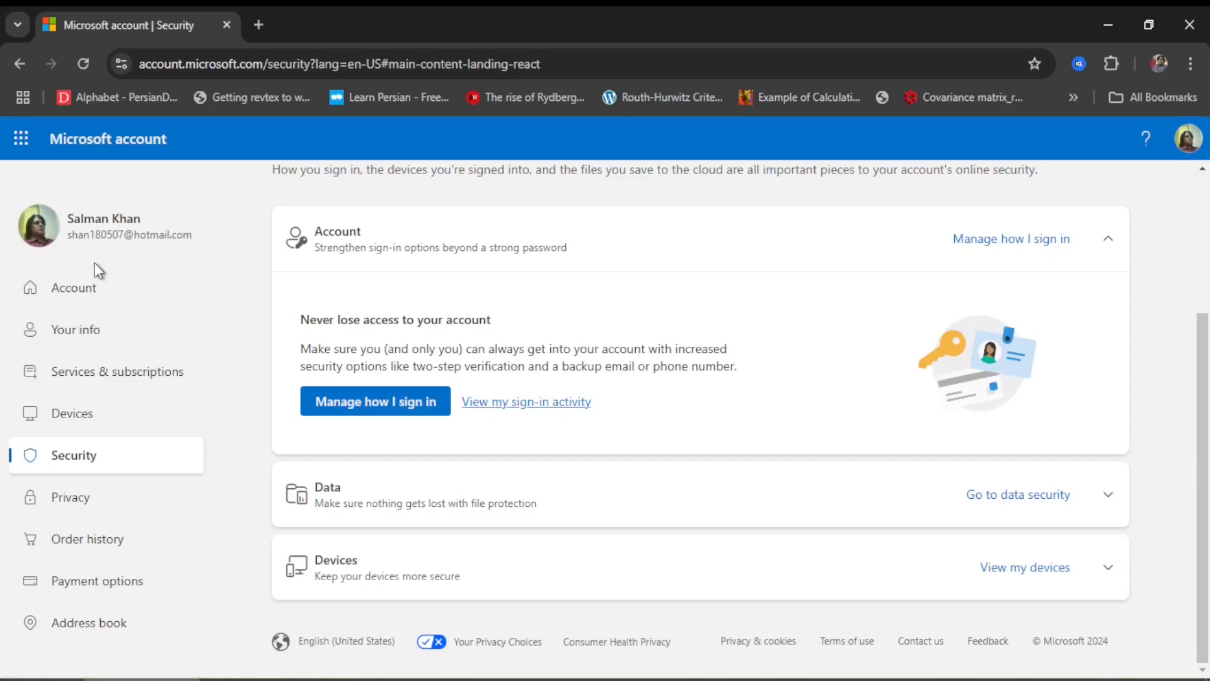
pyautogui.moveTo(244, 270)
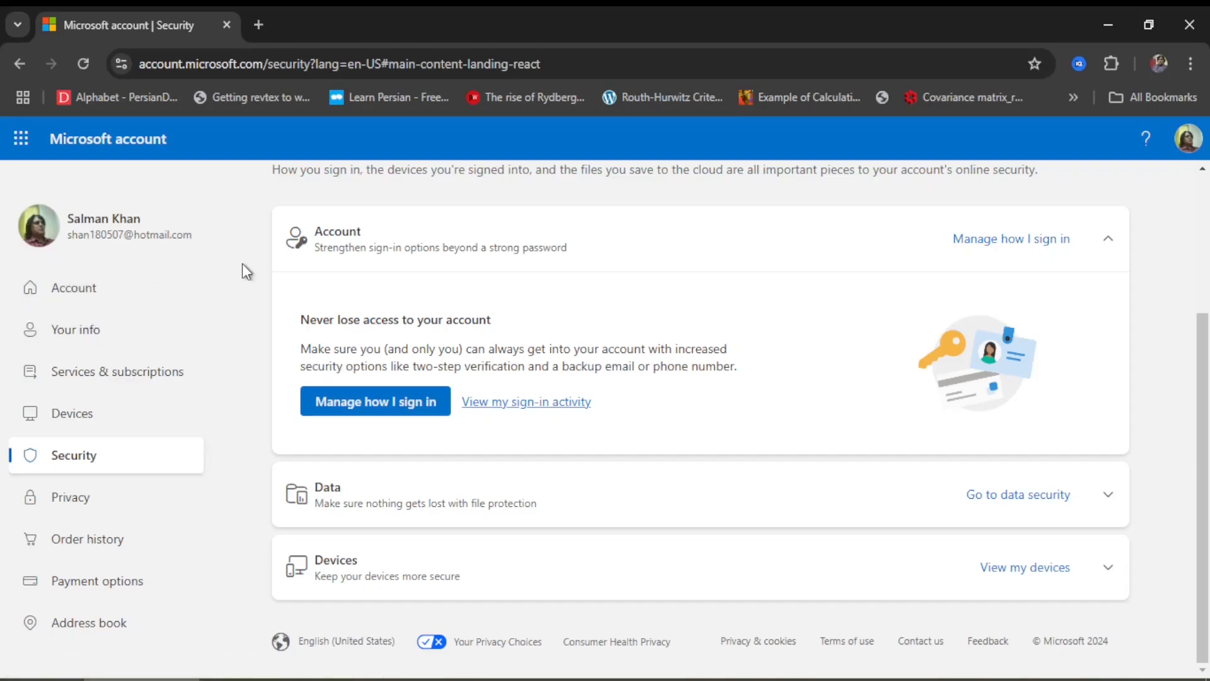